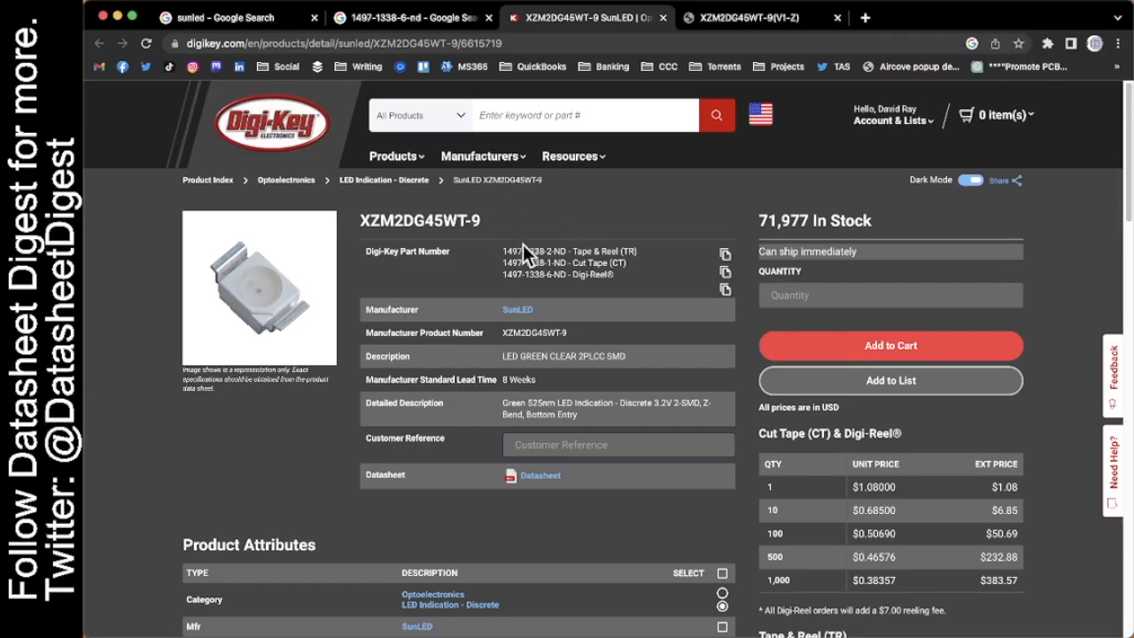
mouse_move(259, 326)
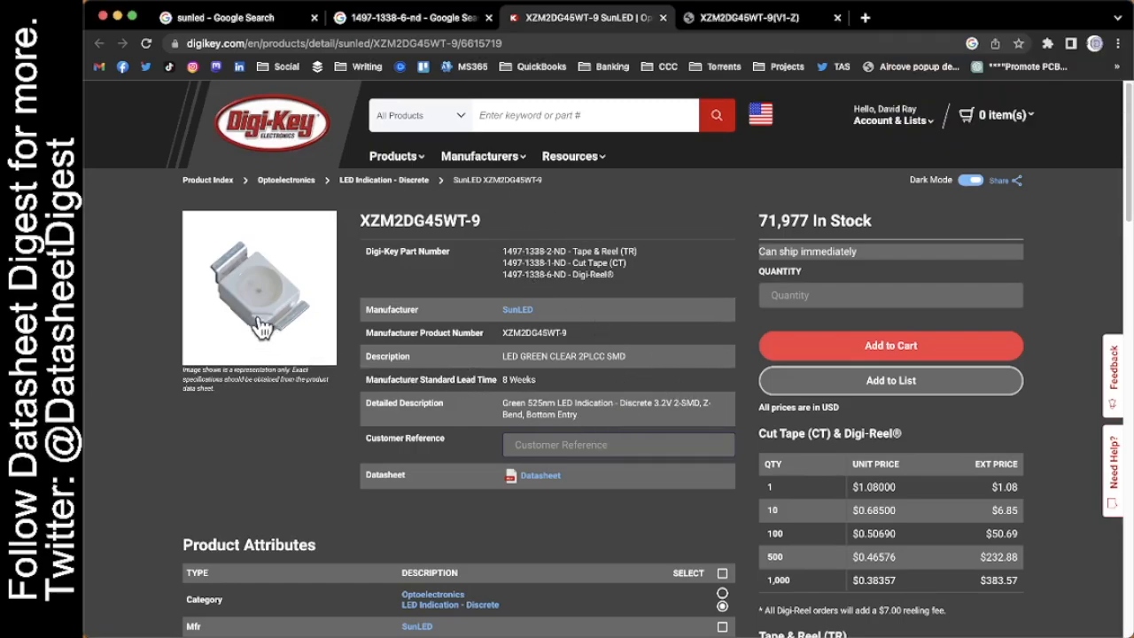
mouse_move(531, 475)
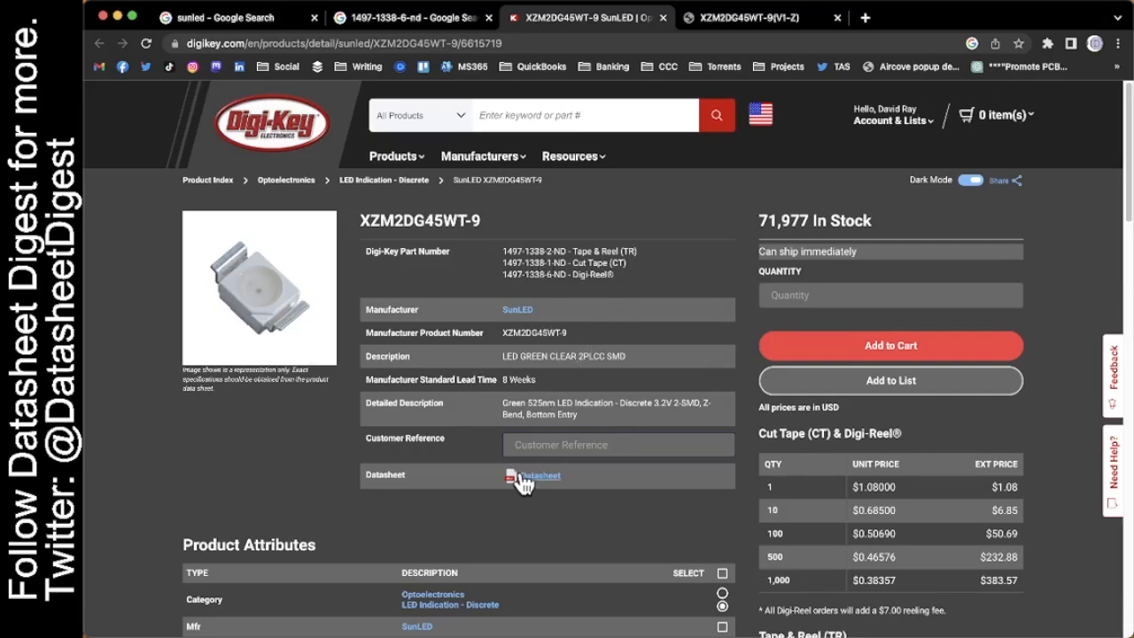
View the XZM2DG45WT-9 datasheet enlarged and reach its recommended soldering pattern on page 3
left_click(539, 475)
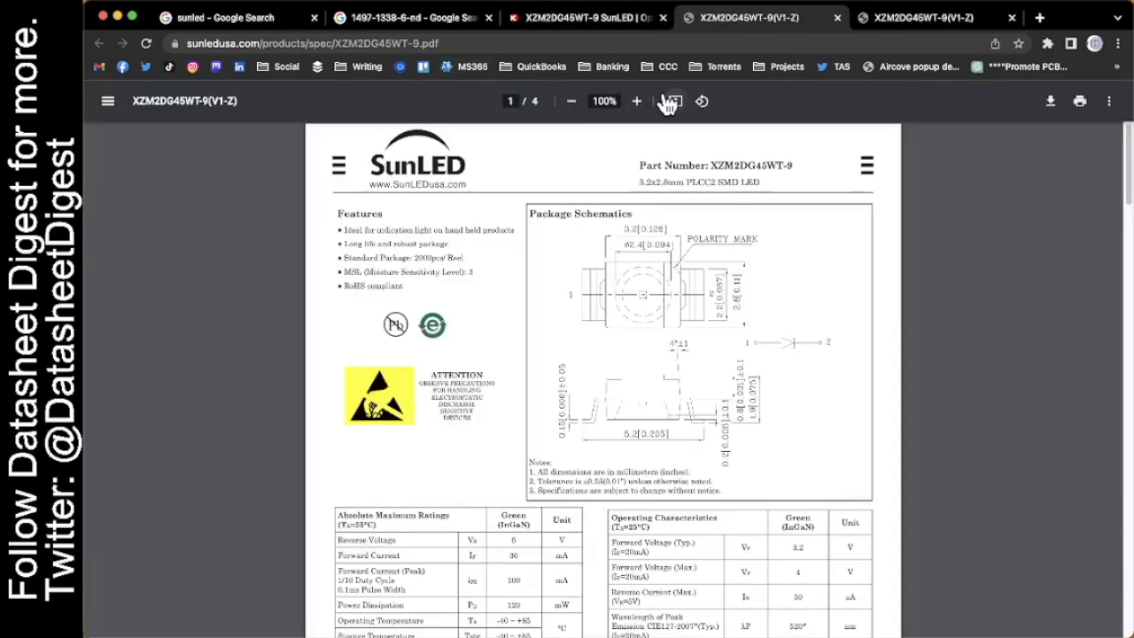
left_click(636, 99)
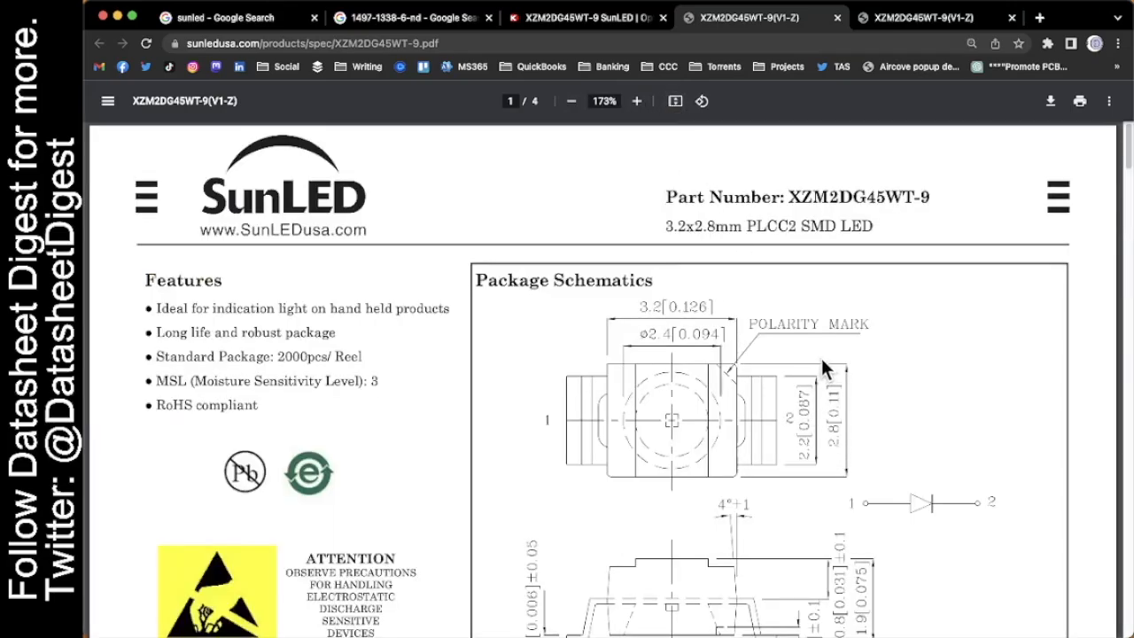
scroll("down", 3)
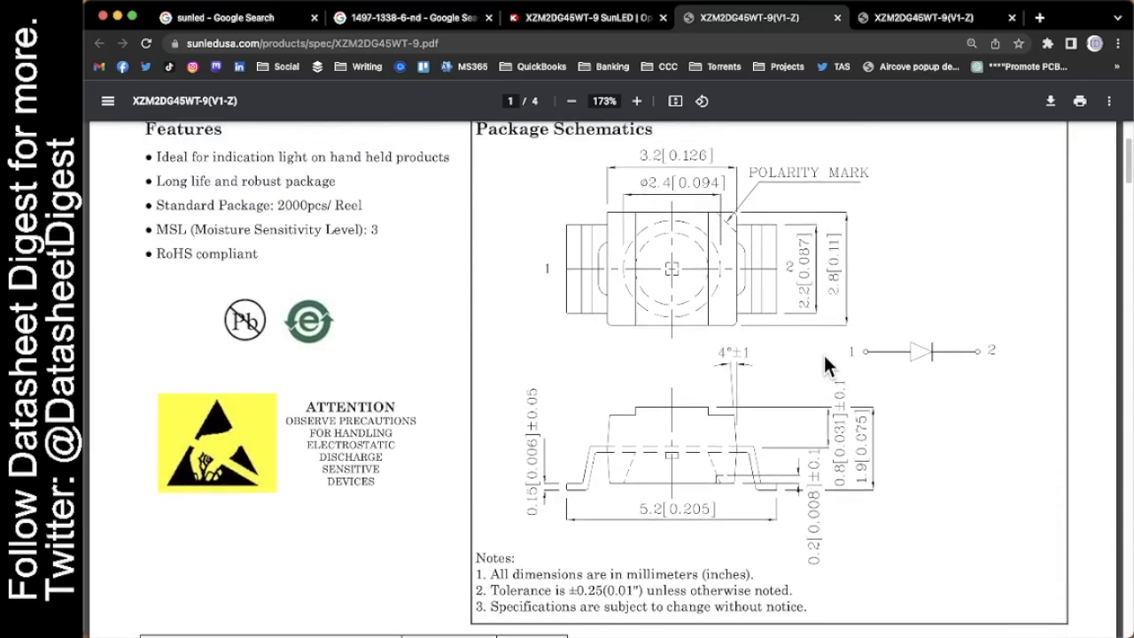
scroll("down", 3)
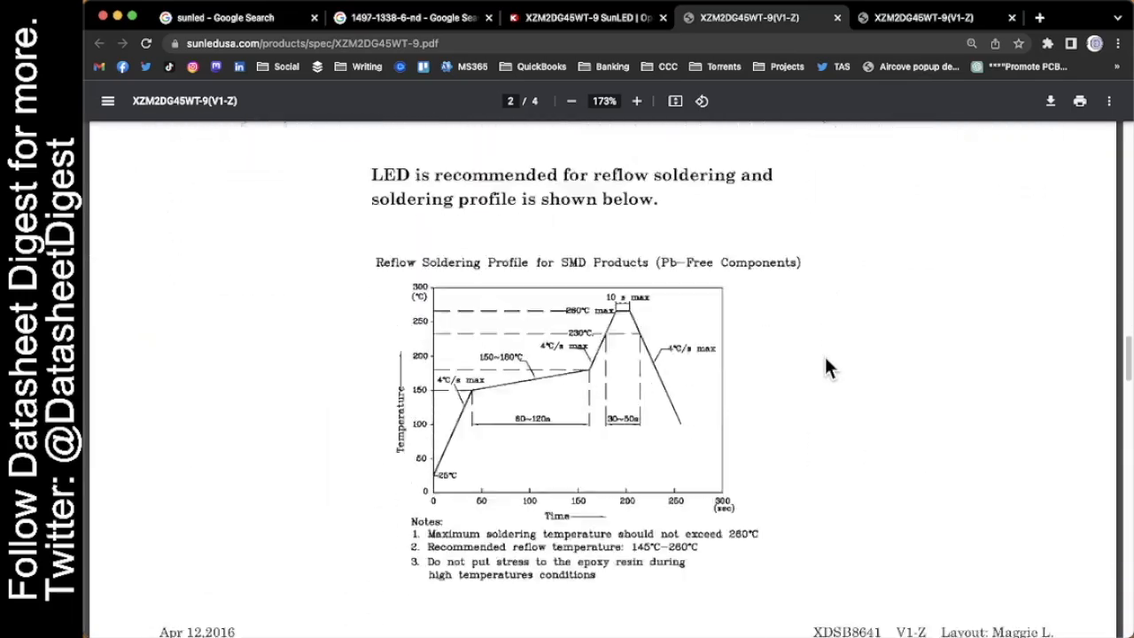
scroll("down", 3)
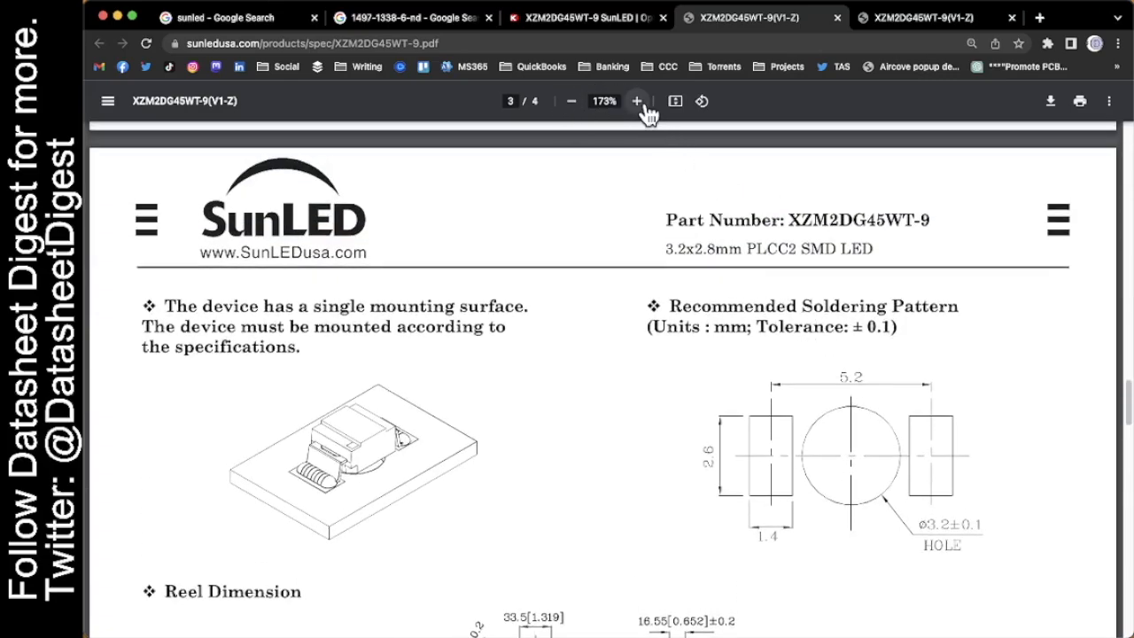
left_click(636, 100)
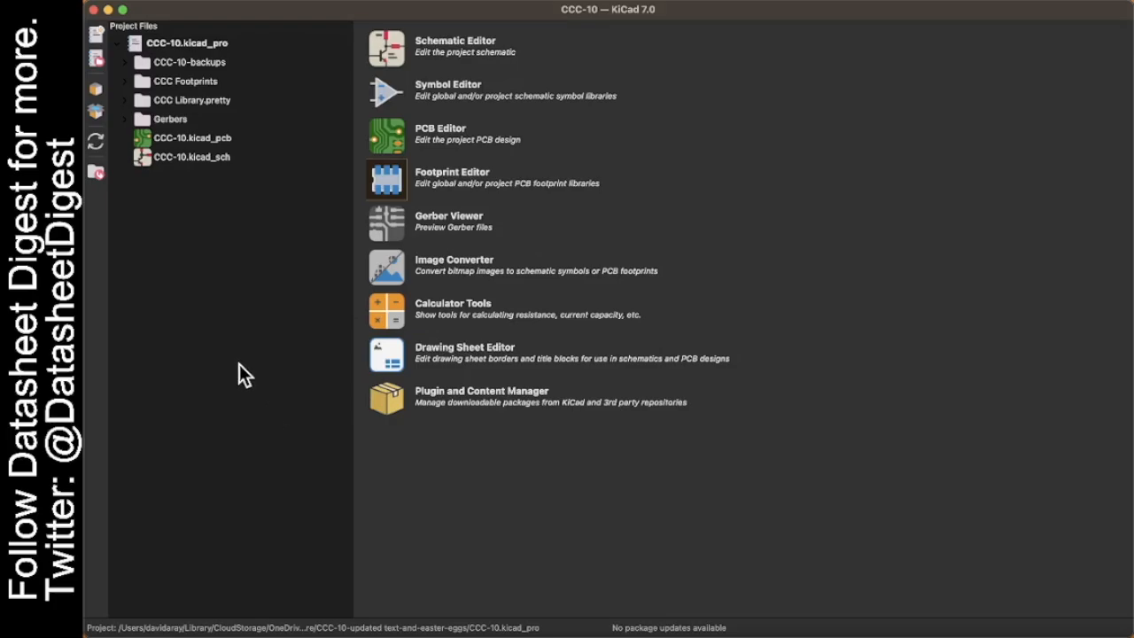
mouse_move(351, 145)
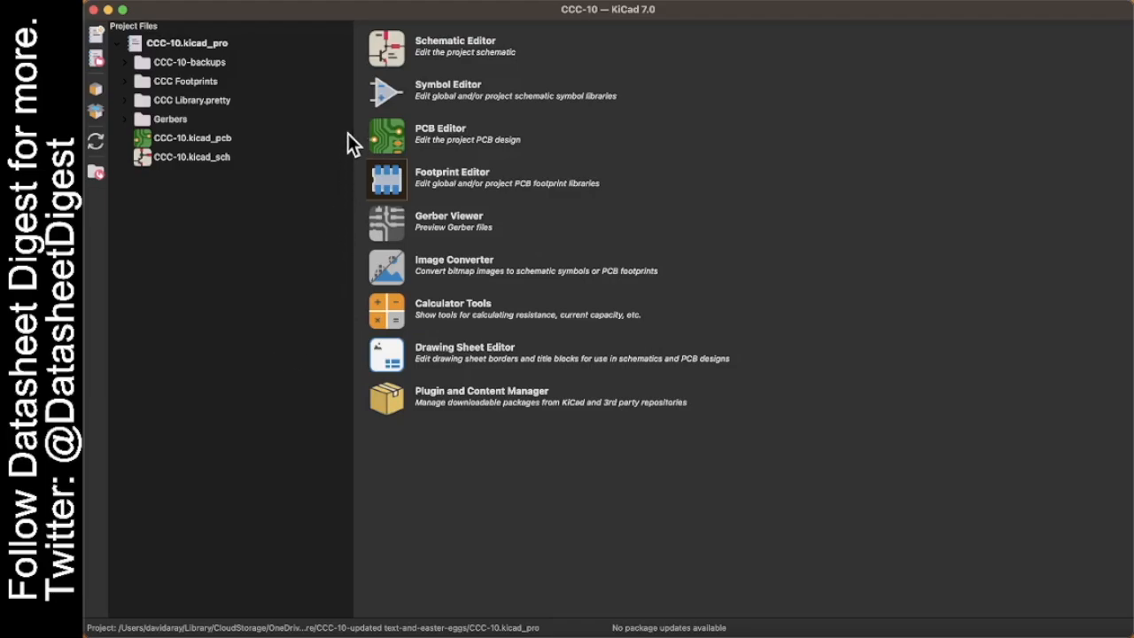
mouse_move(386, 142)
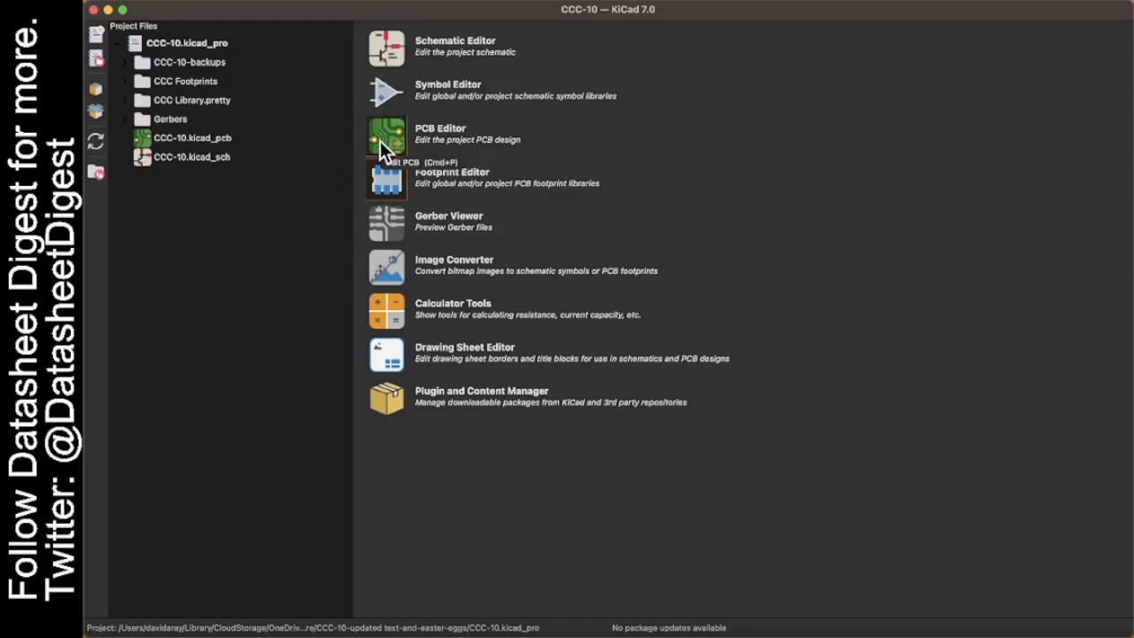
mouse_move(372, 186)
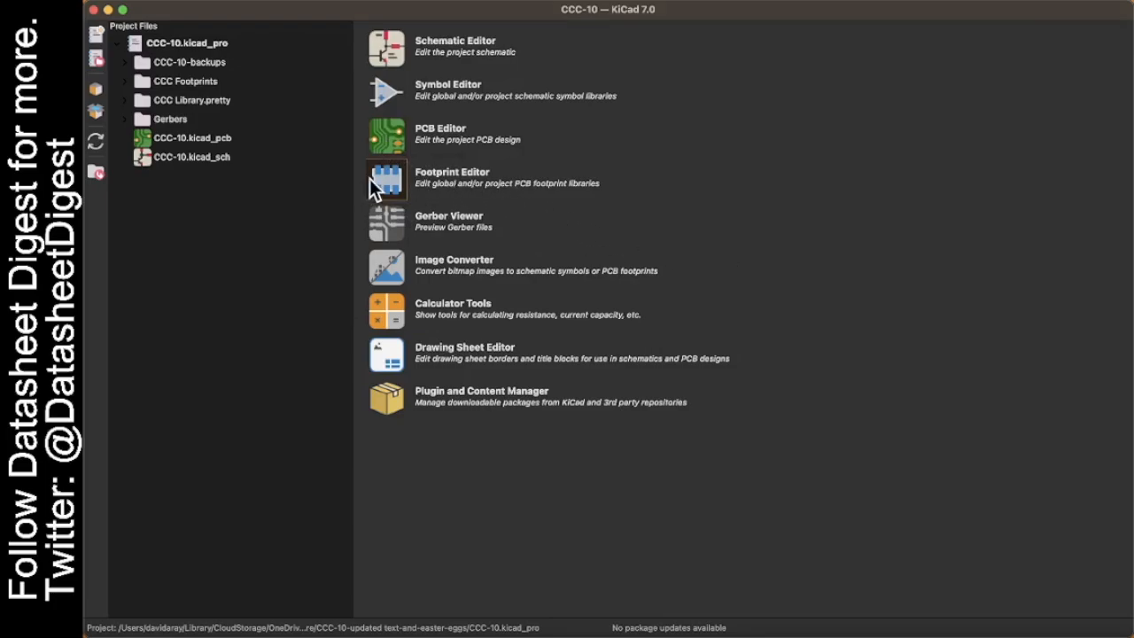
Create a new SMD footprint named 'PLCC2_Reverse Mount LED' in the Footprint Editor
left_click(386, 179)
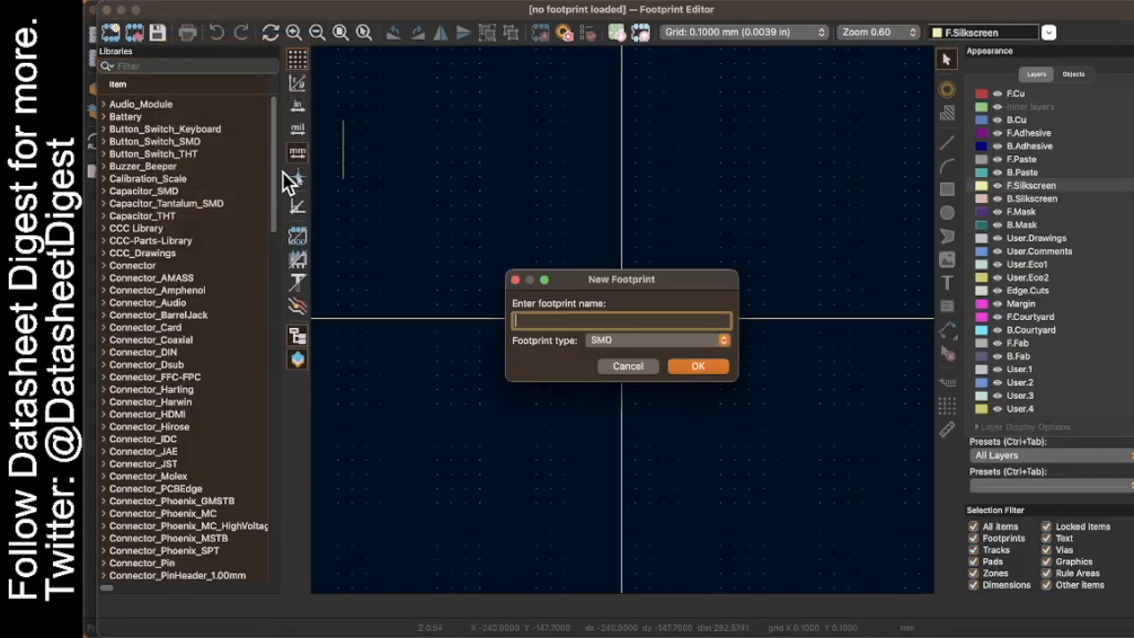
type("PLCC2_Reve")
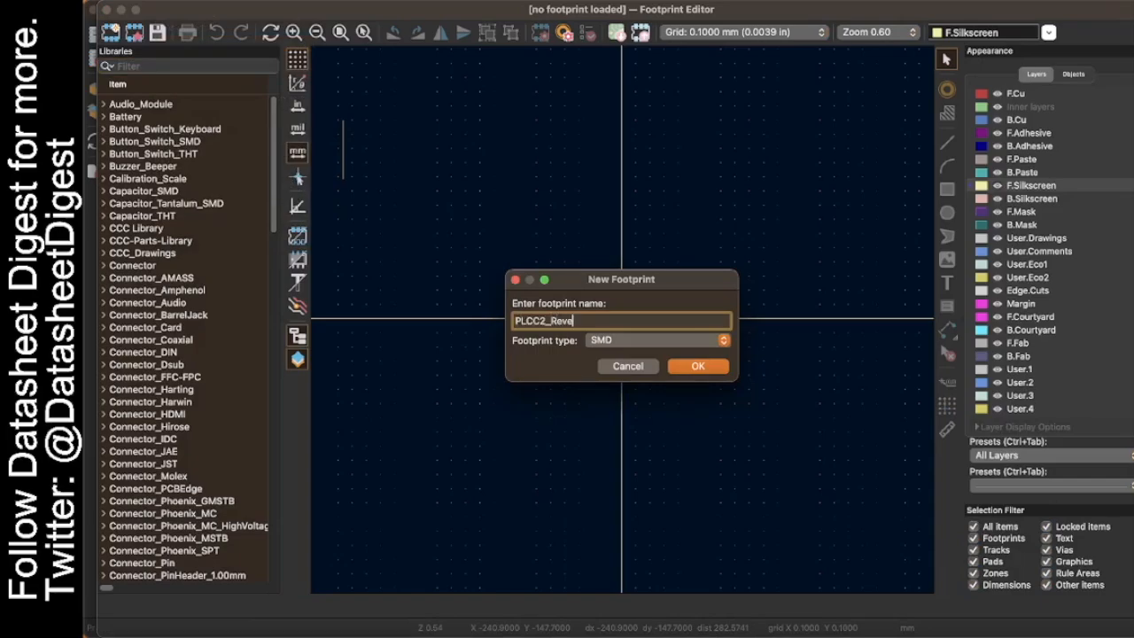
type("rse Mount")
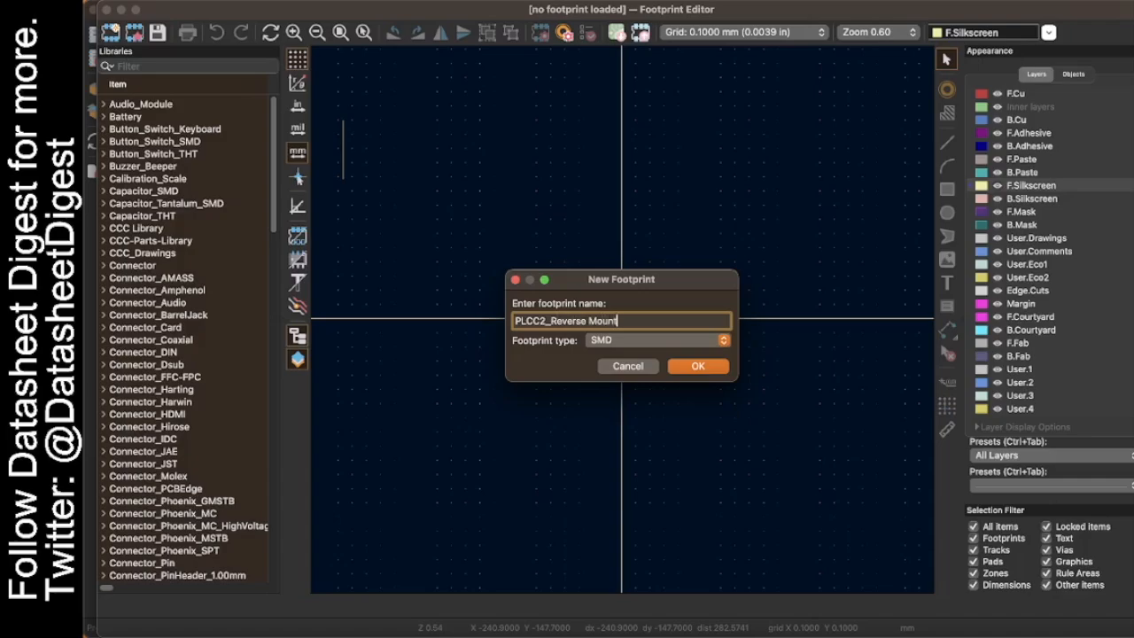
type("LED")
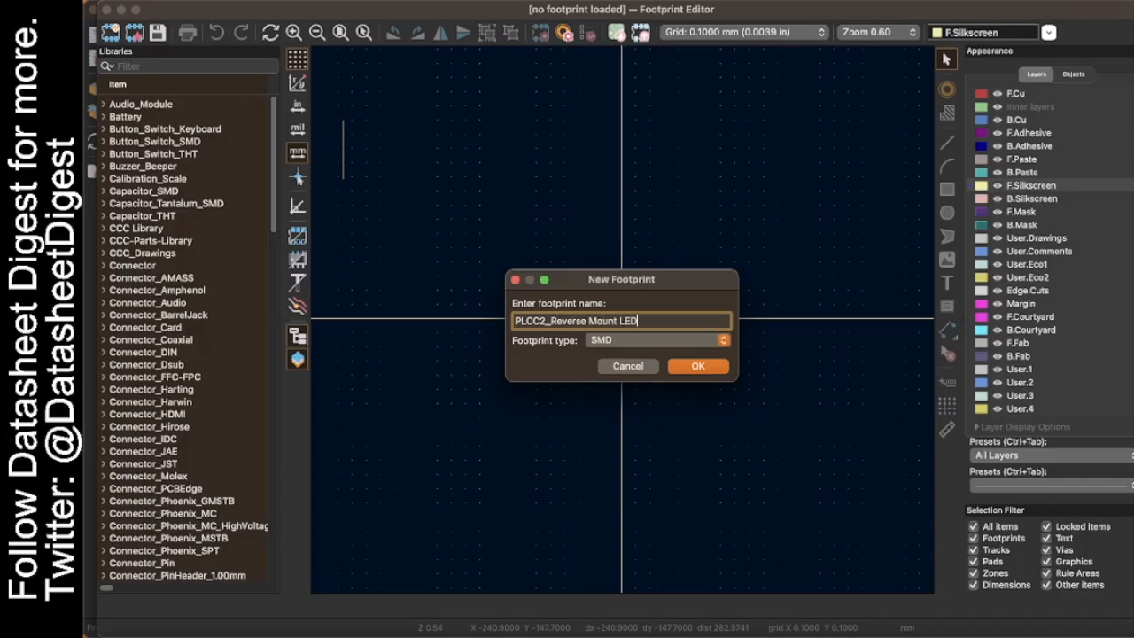
left_click(698, 365)
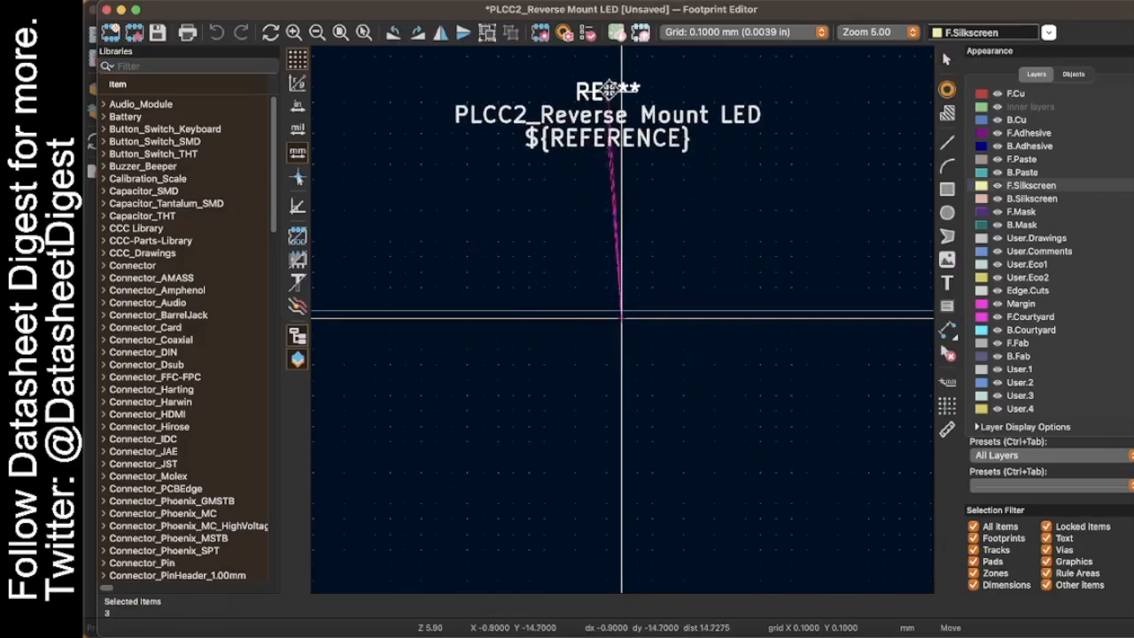
Place pad 1 just left of the origin, checking the datasheet pattern for reference
left_click(946, 94)
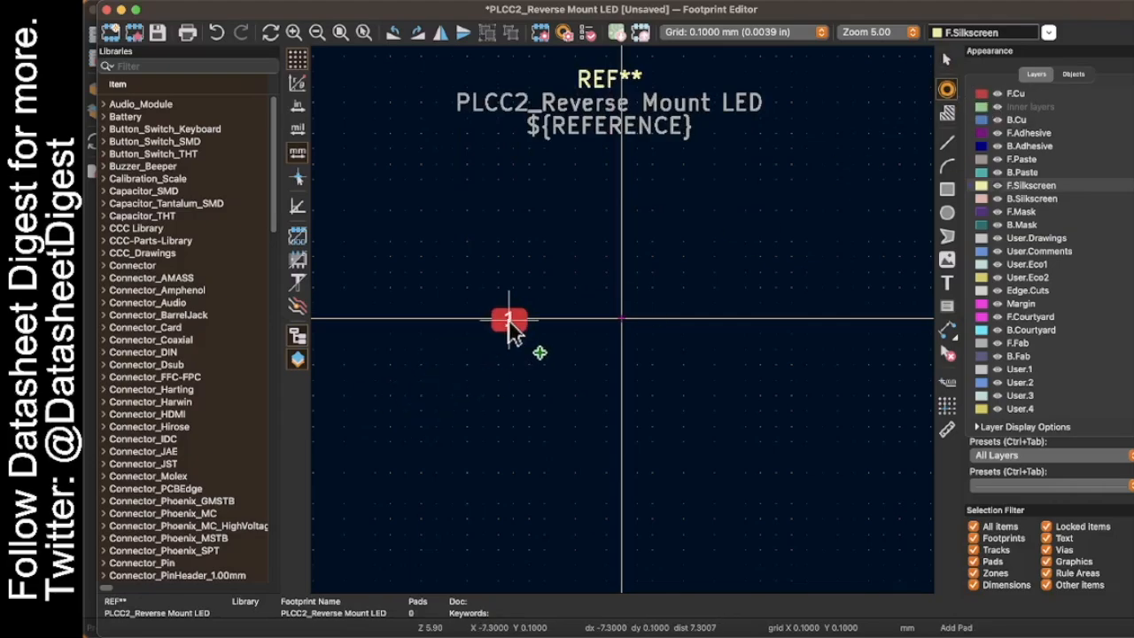
left_click(510, 319)
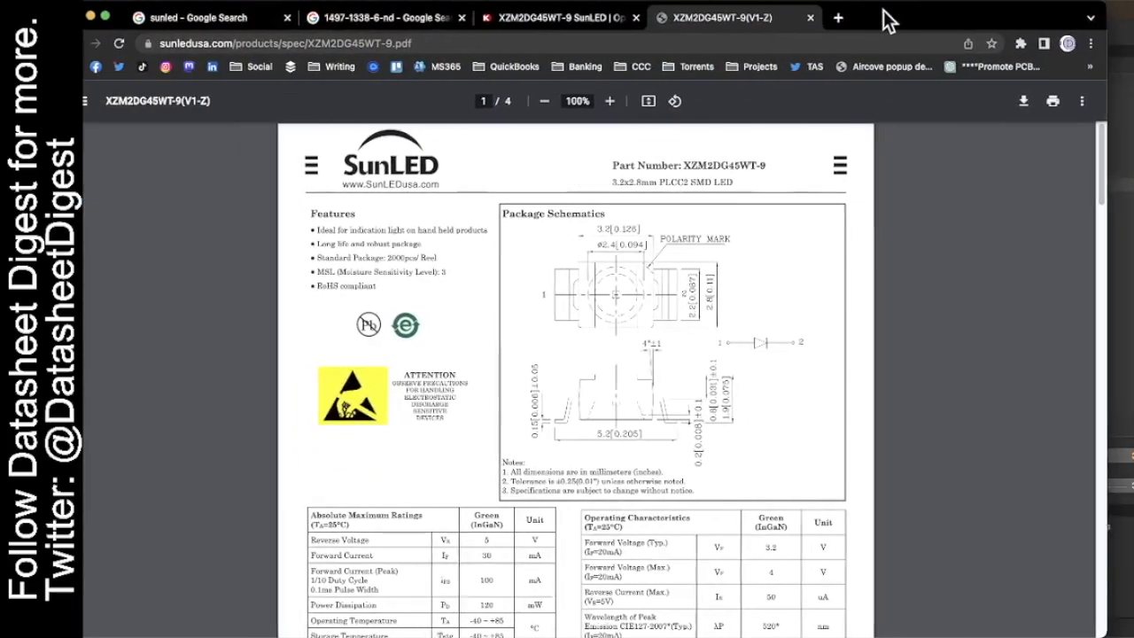
scroll("down", 3)
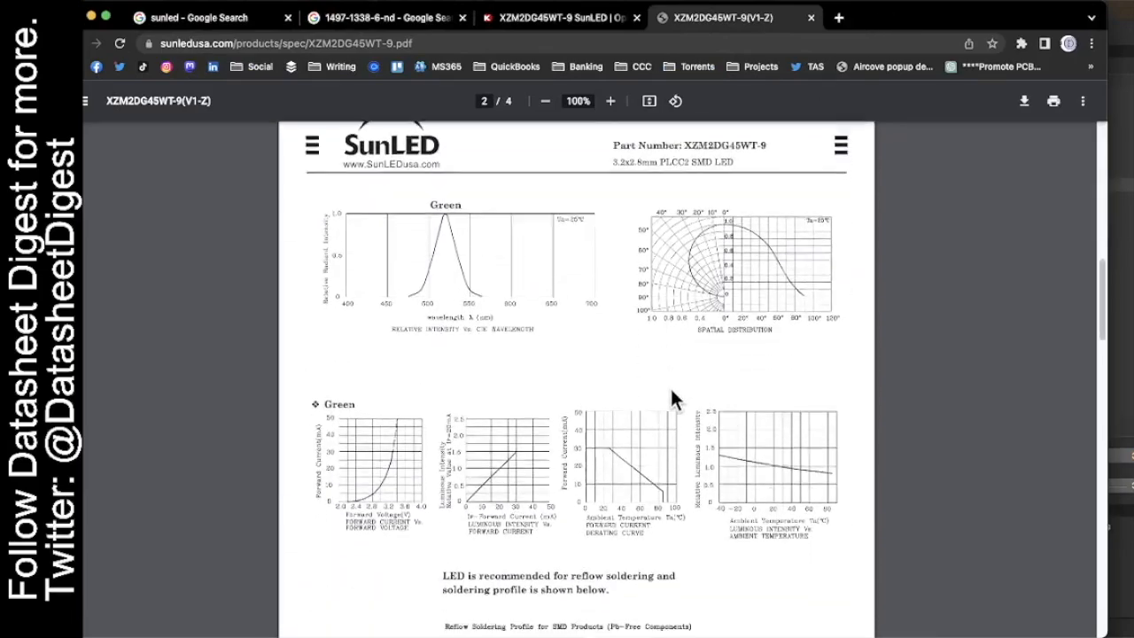
scroll("down", 3)
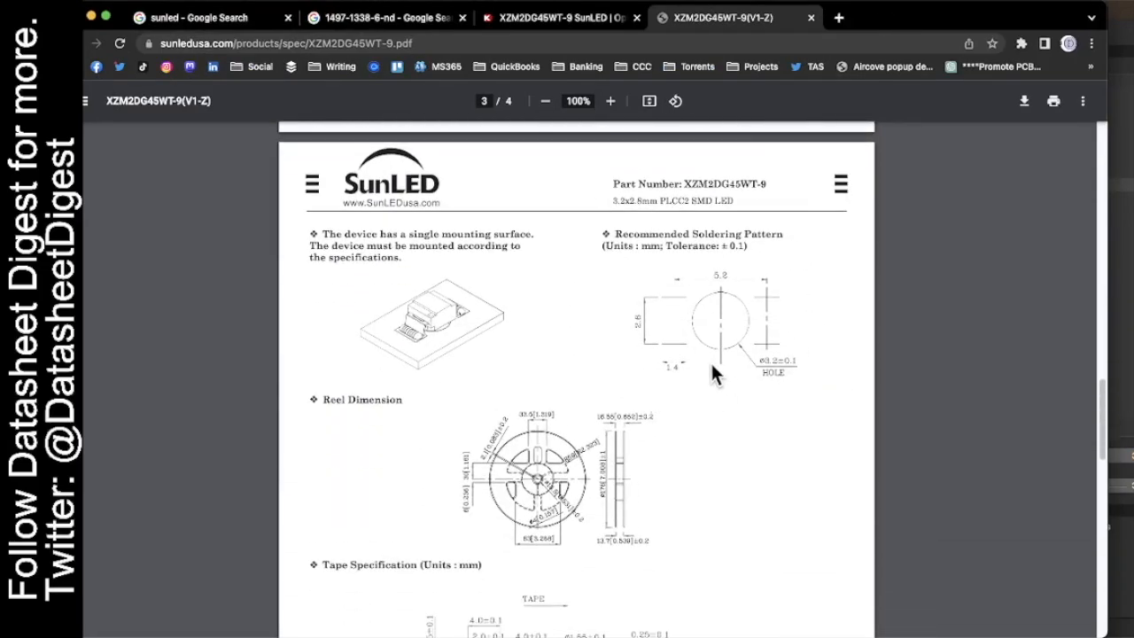
key("alt+tab")
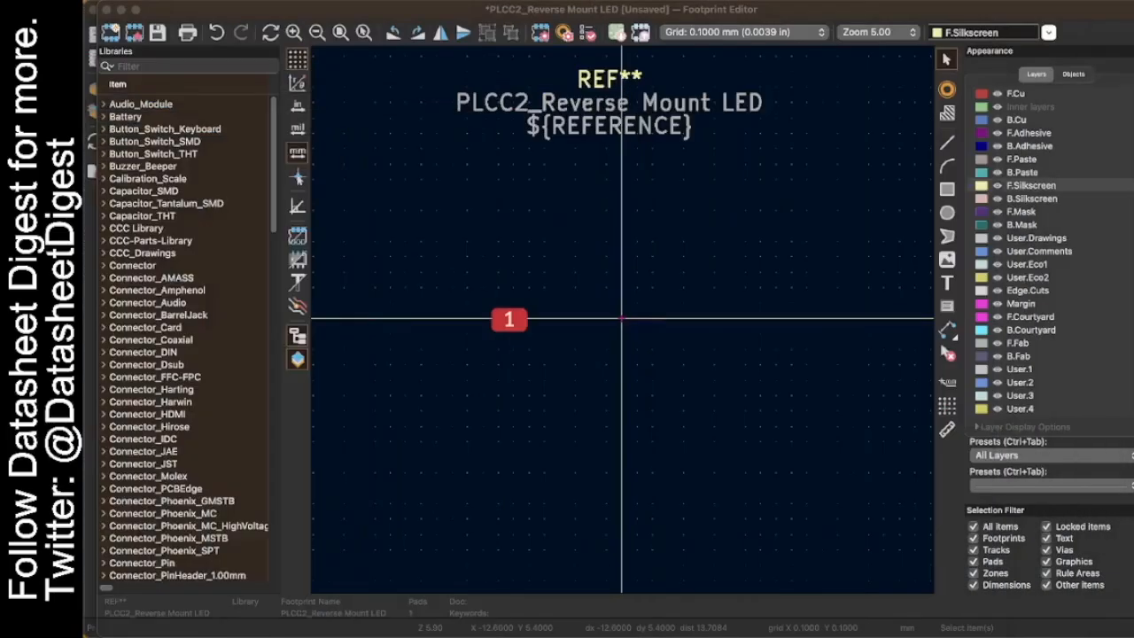
Make pad 1 a 1.4 × 2.6 mm rounded-rectangle SMD pad at X -2.6
left_click(509, 319)
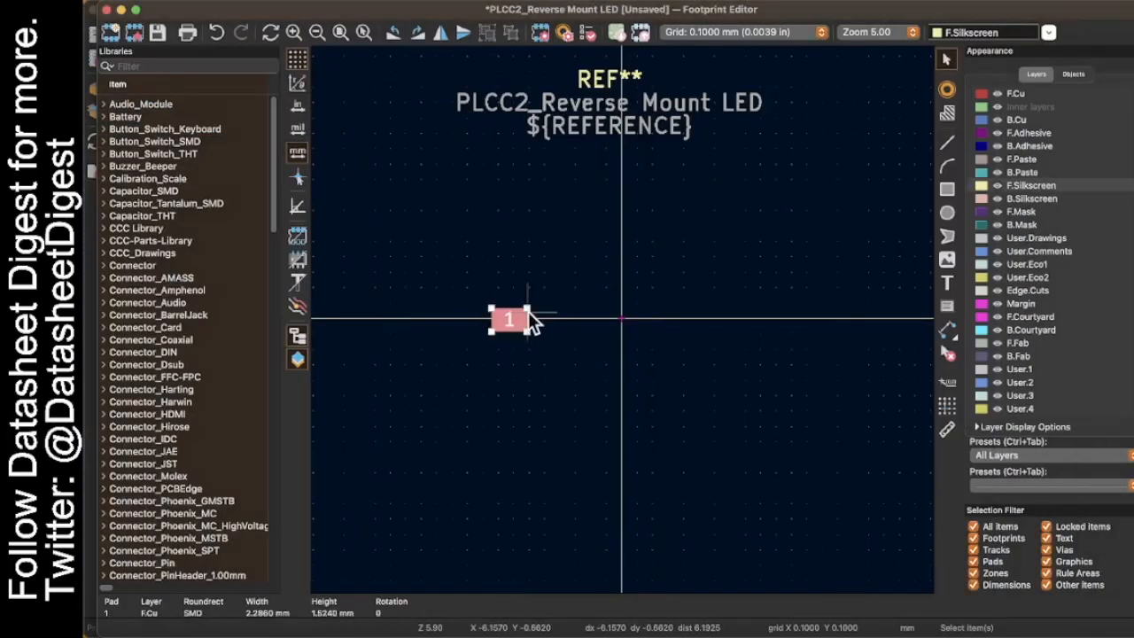
double_click(508, 320)
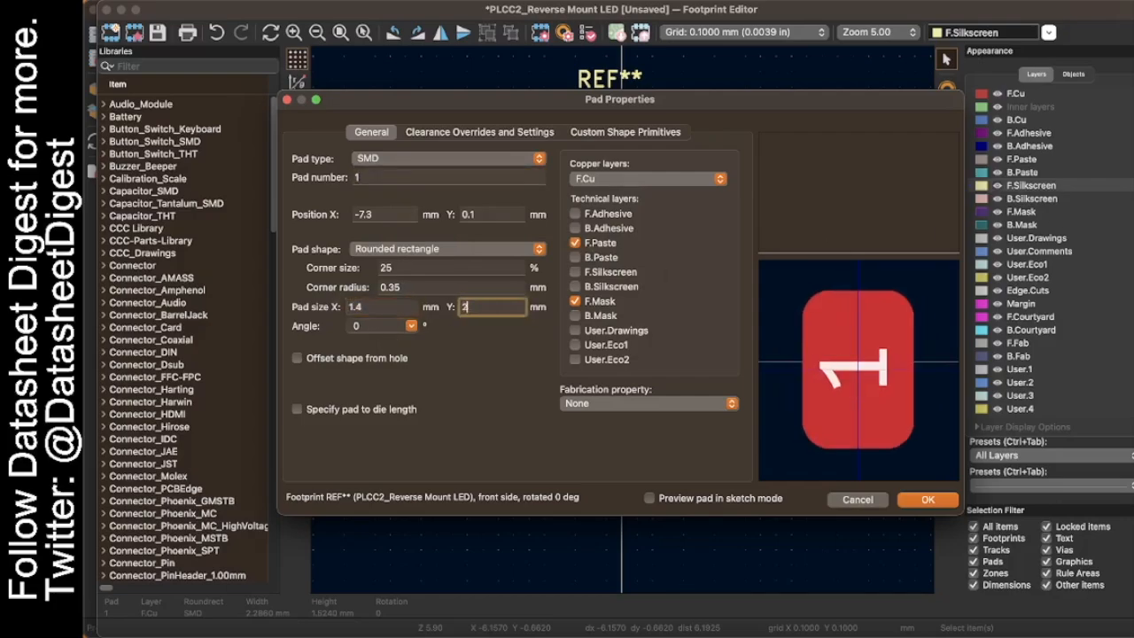
type("2.6")
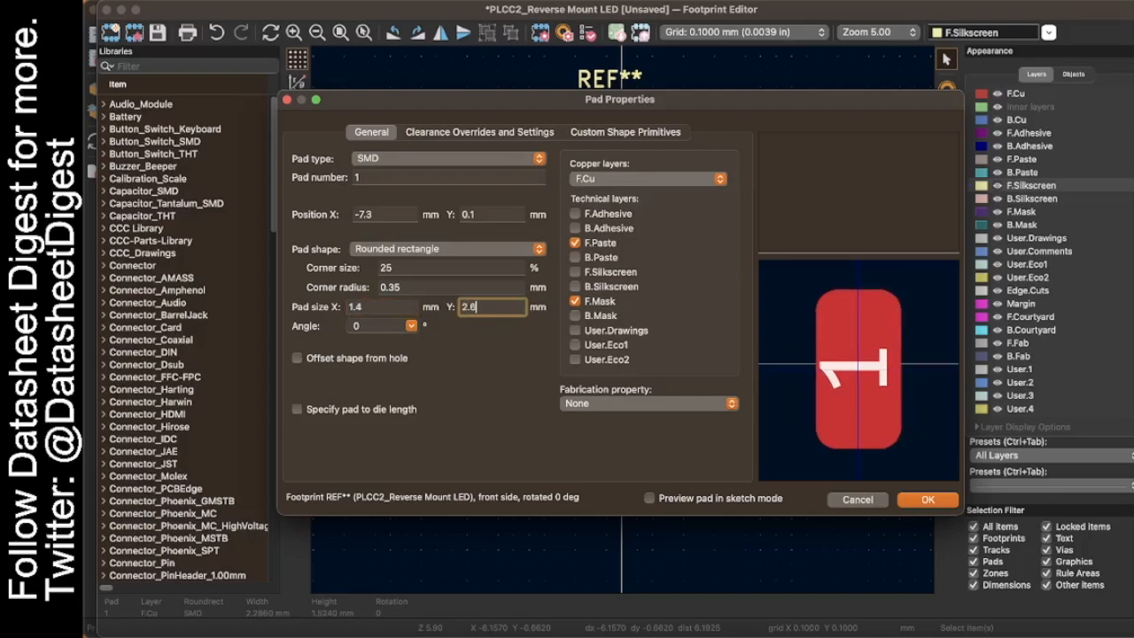
left_click(927, 500)
type("-2.6")
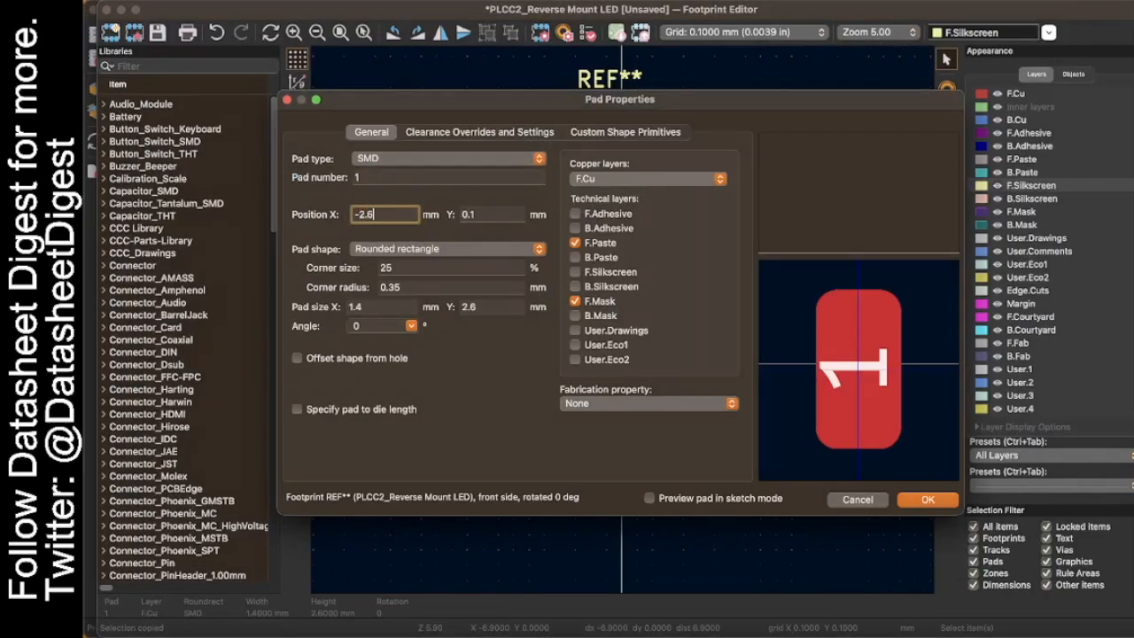
left_click(927, 500)
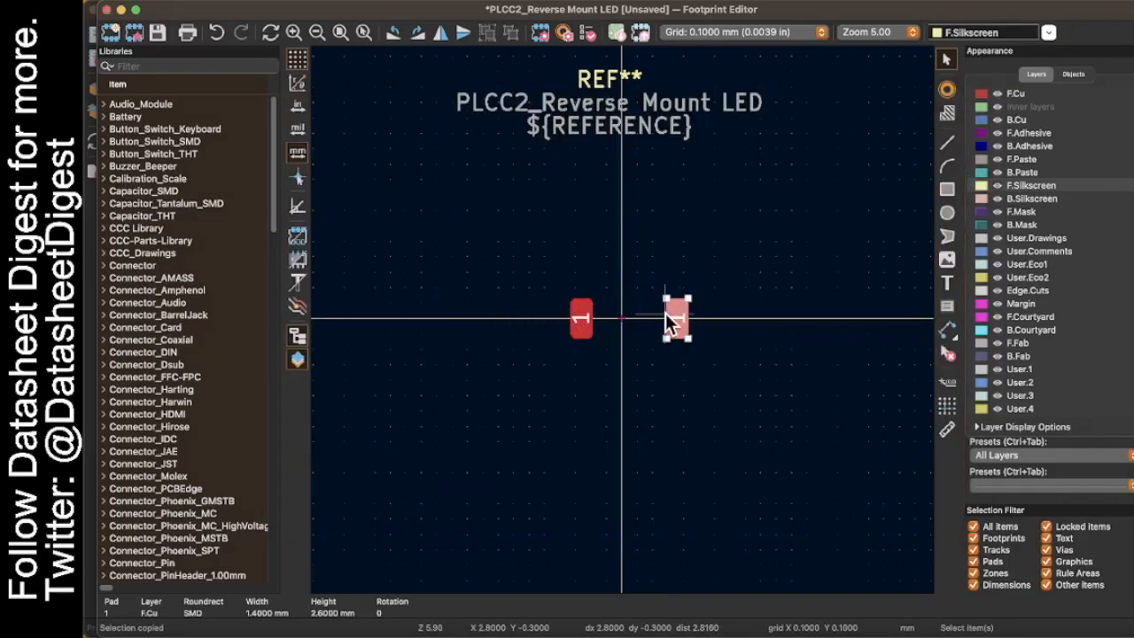
Duplicate the pad and place the matching copy at X 2.6, right of the origin
double_click(677, 319)
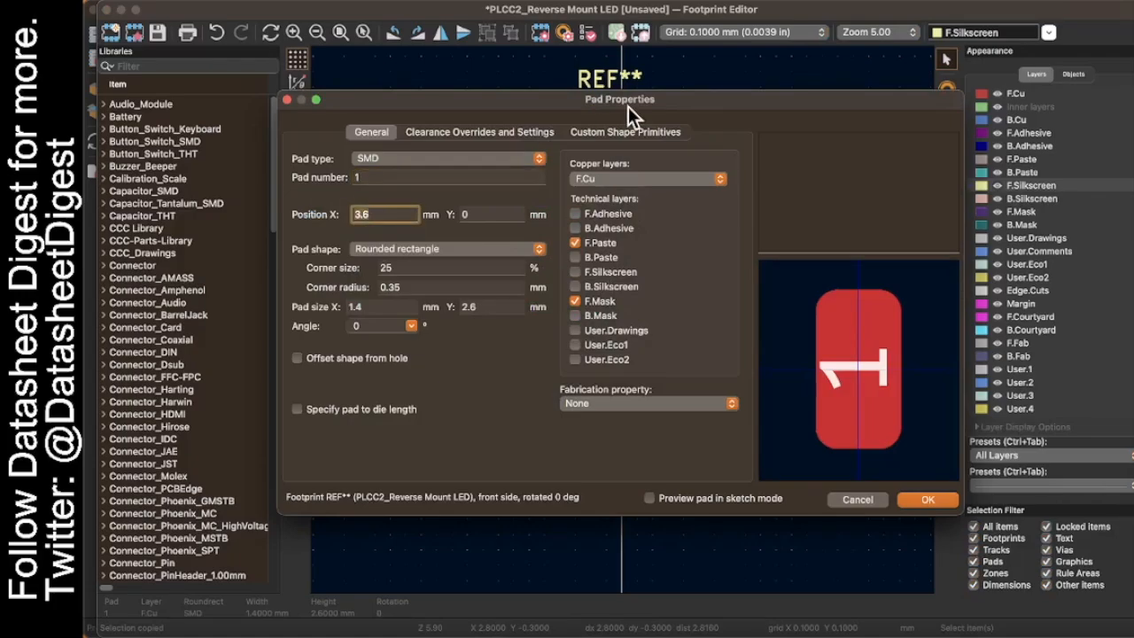
left_click(929, 500)
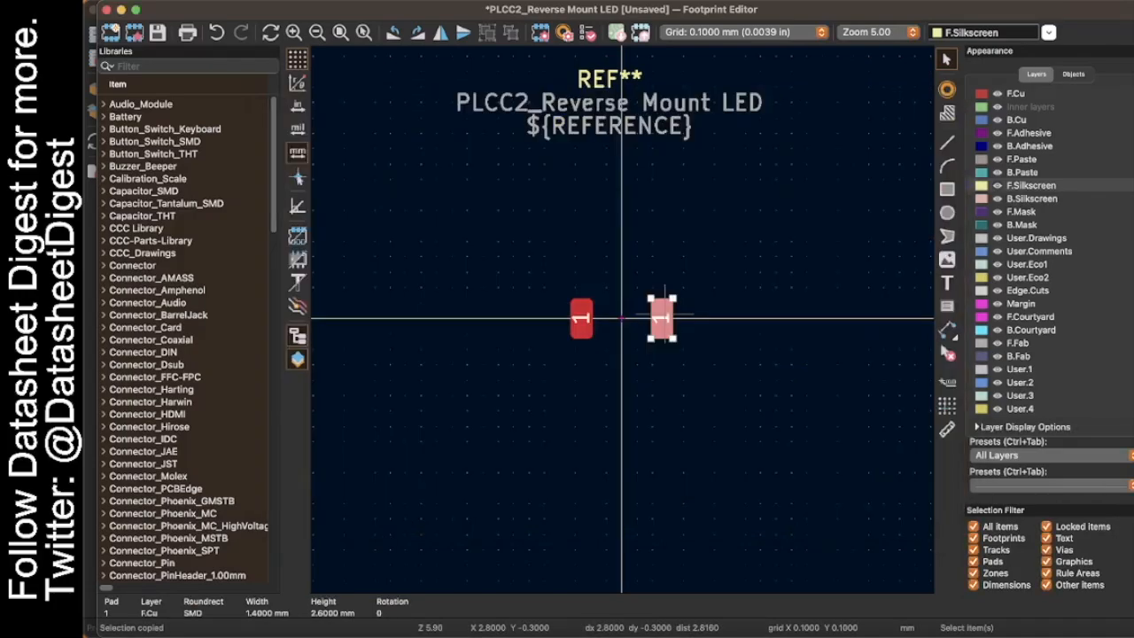
mouse_move(812, 367)
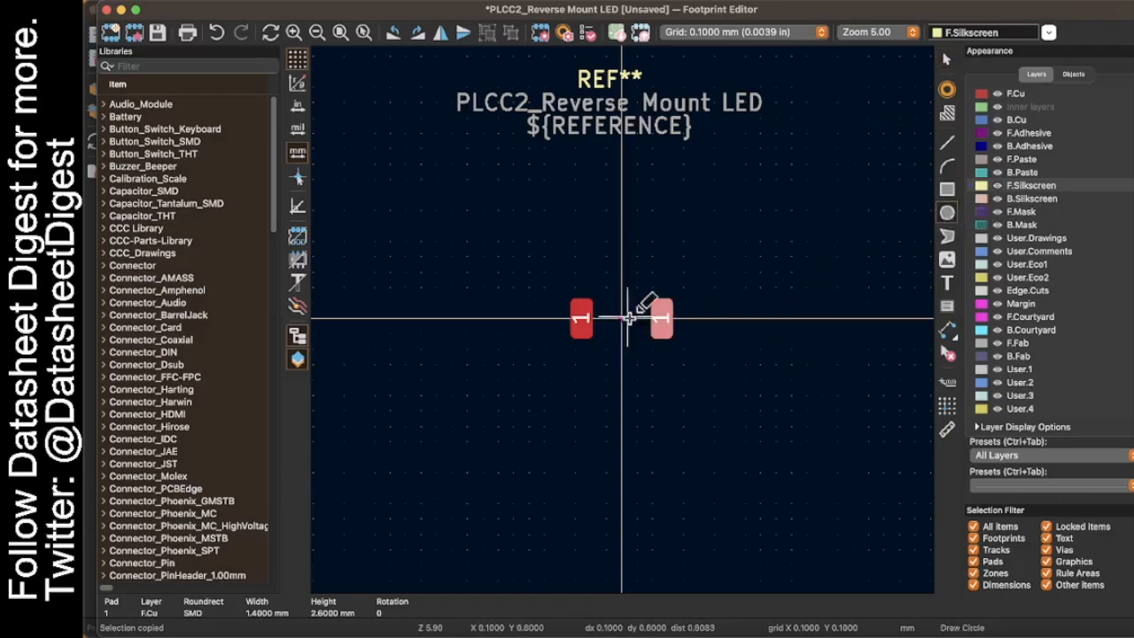
double_click(581, 319)
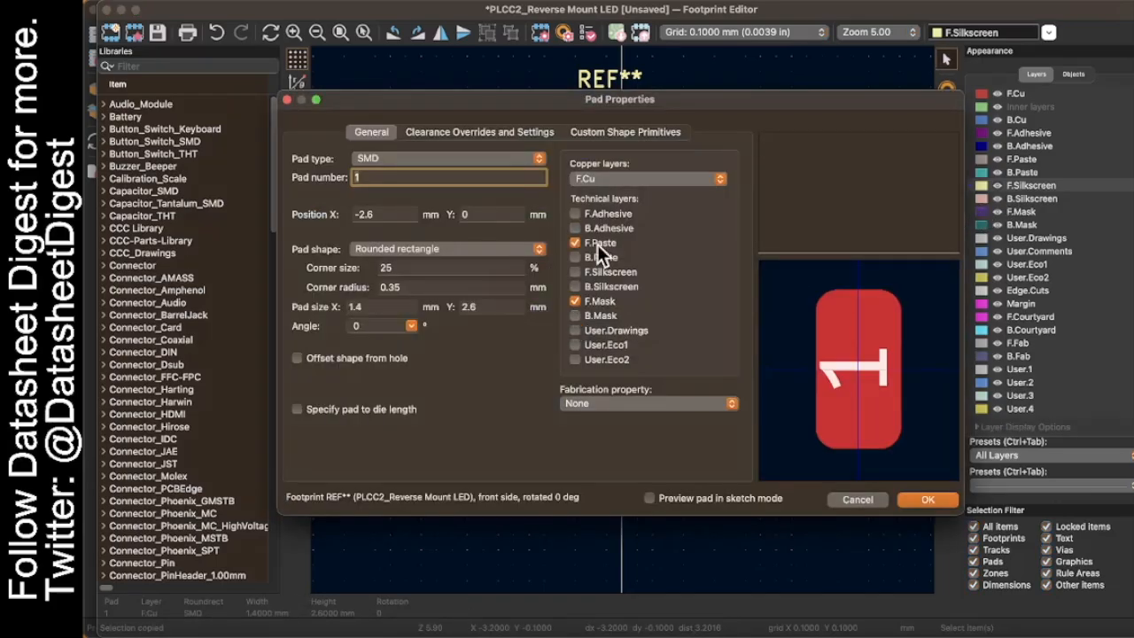
mouse_move(617, 252)
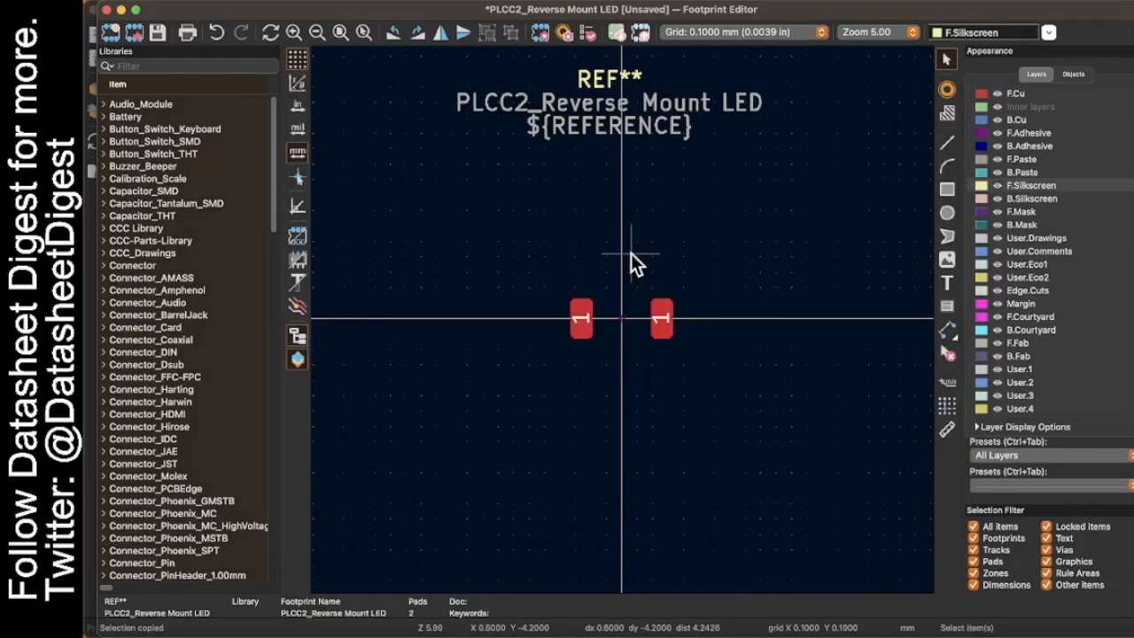
Renumber the pads so the left pad is 1 and the right pad is 2
right_click(620, 257)
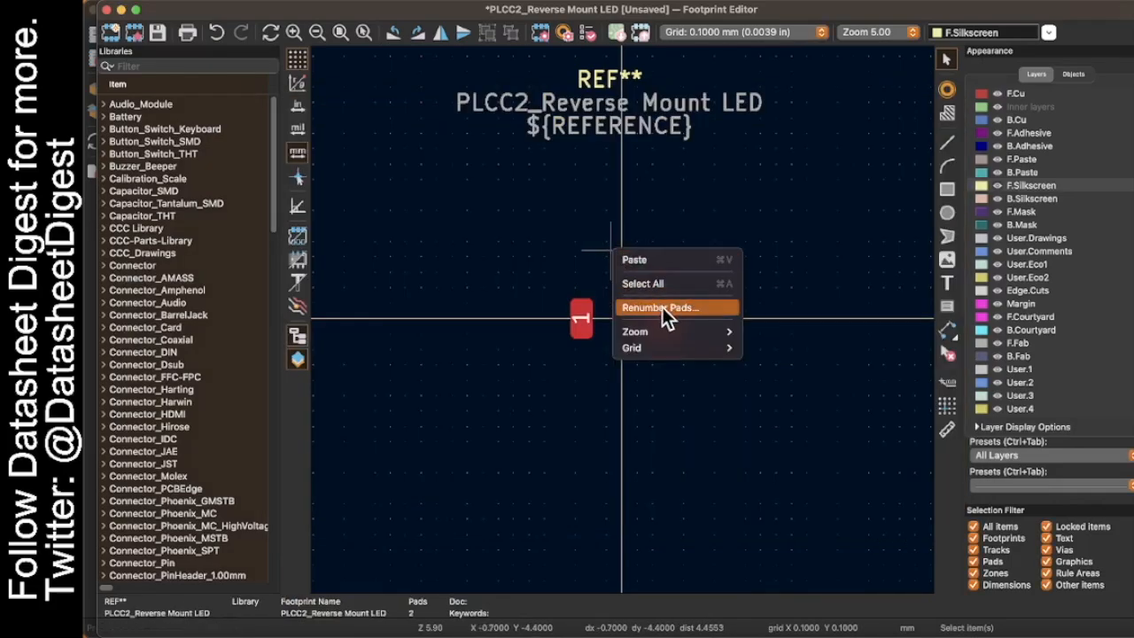
left_click(659, 309)
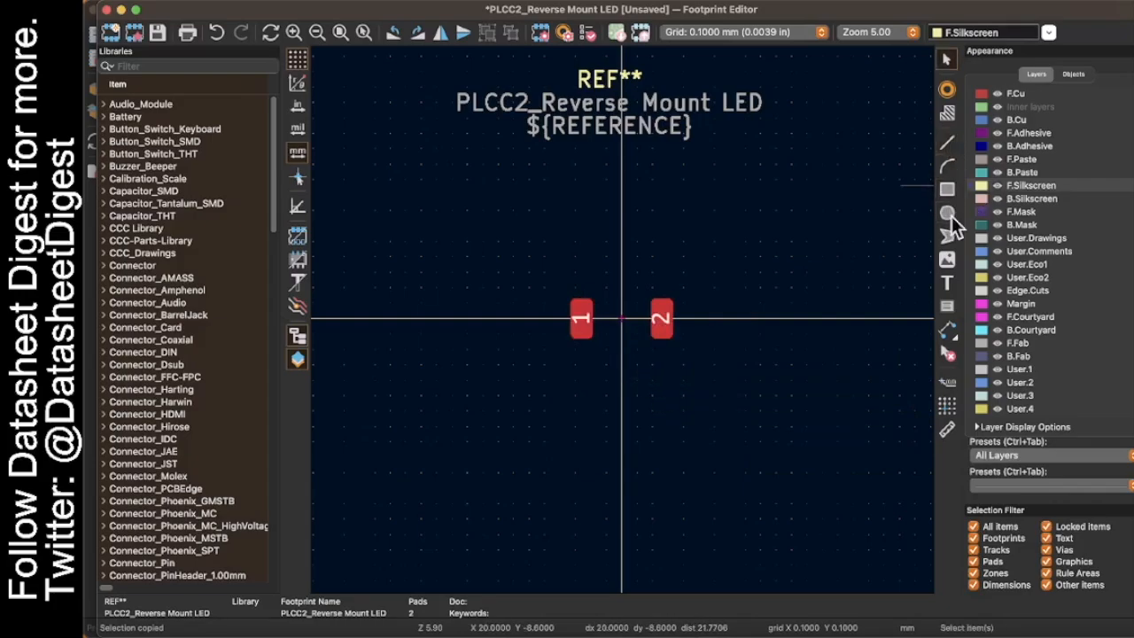
Draw a filled F.Mask circle of radius 1.6 mm centred at 0,0 between the pads
left_click(1031, 213)
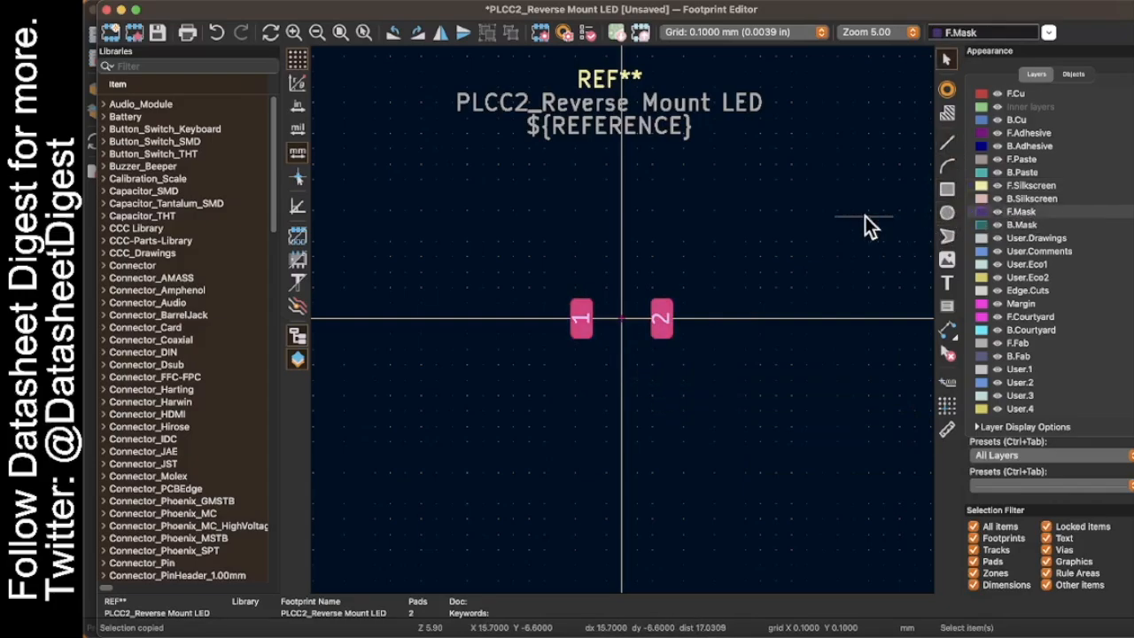
mouse_move(972, 213)
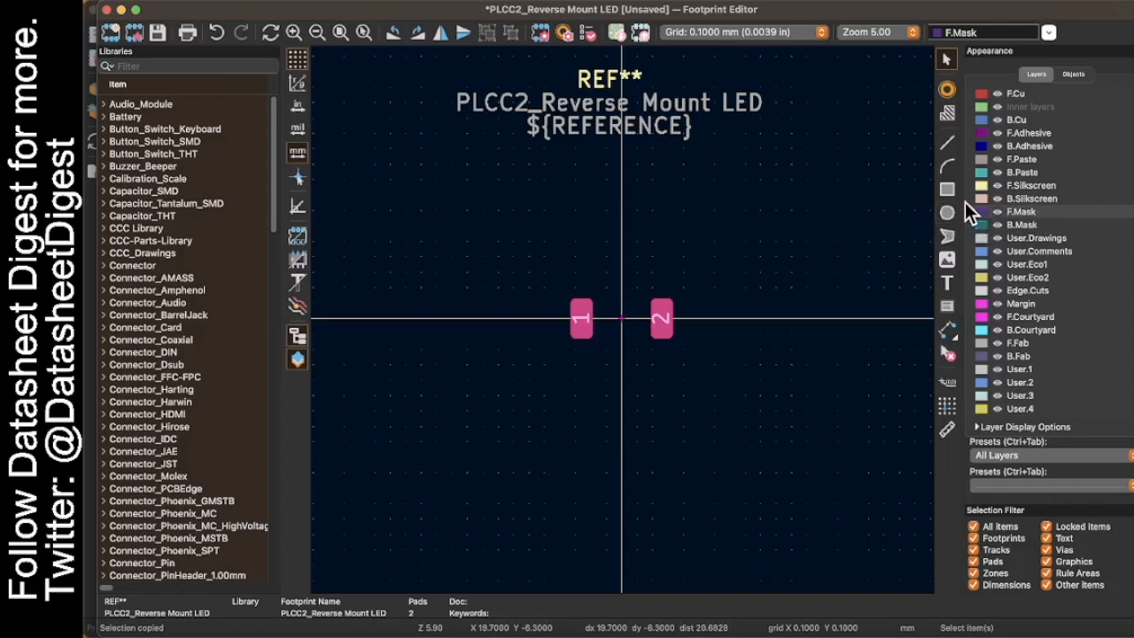
left_click(946, 213)
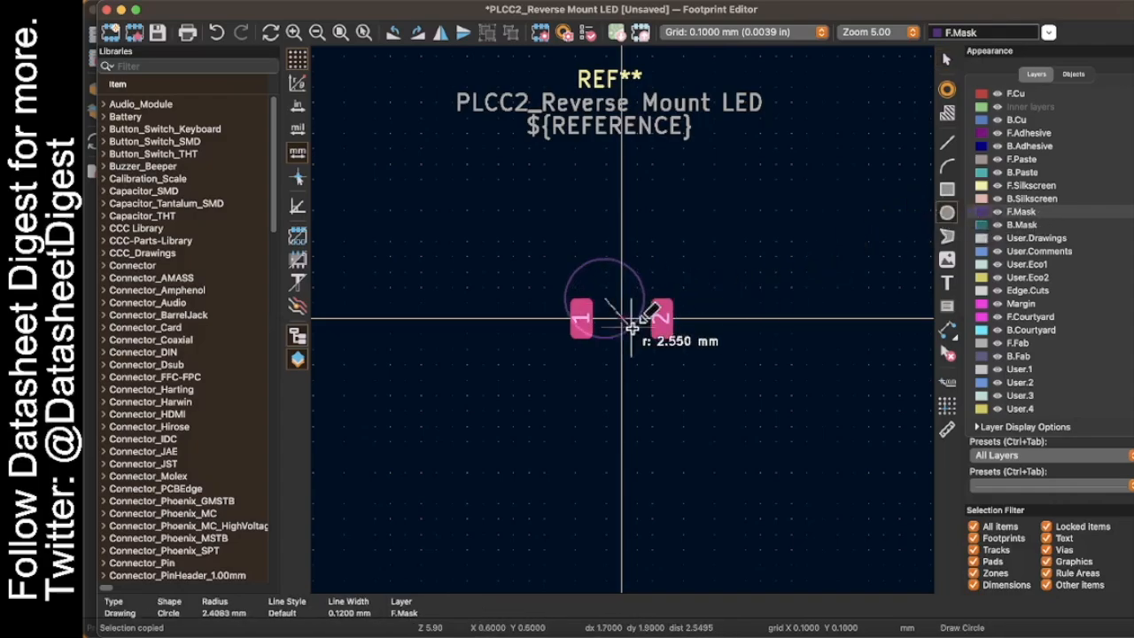
double_click(610, 304)
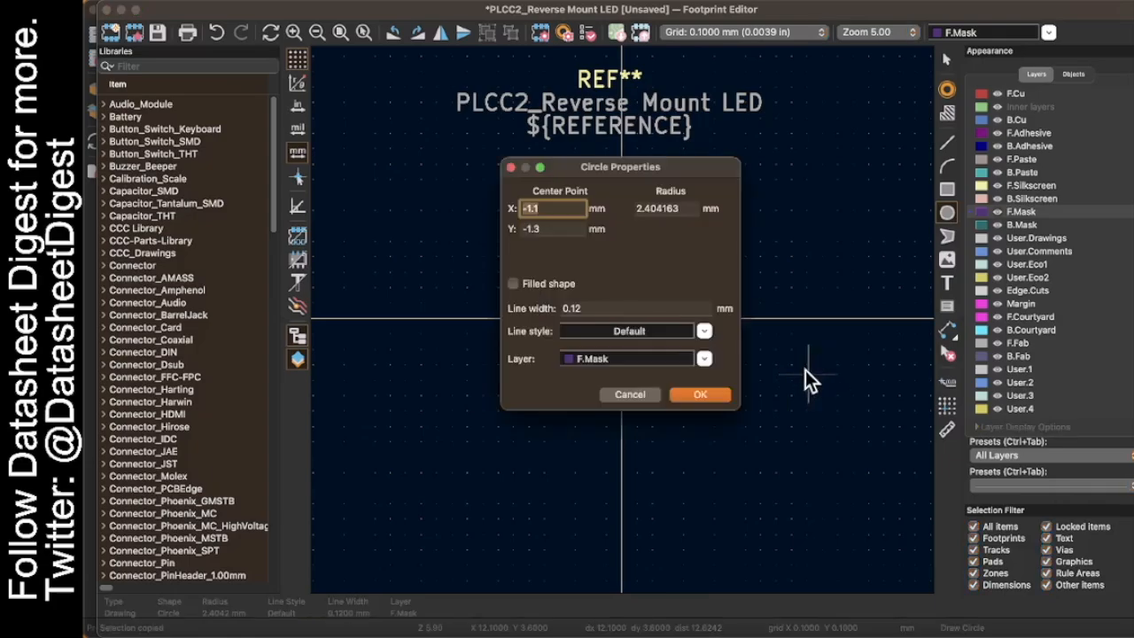
mouse_move(829, 115)
type("0")
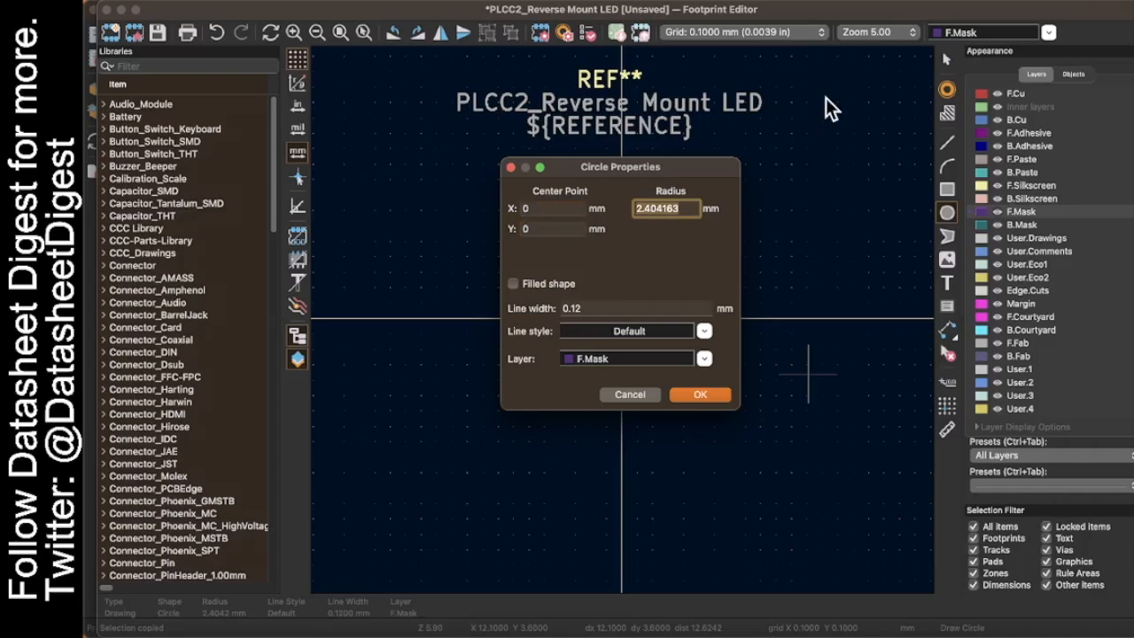
type("1.6")
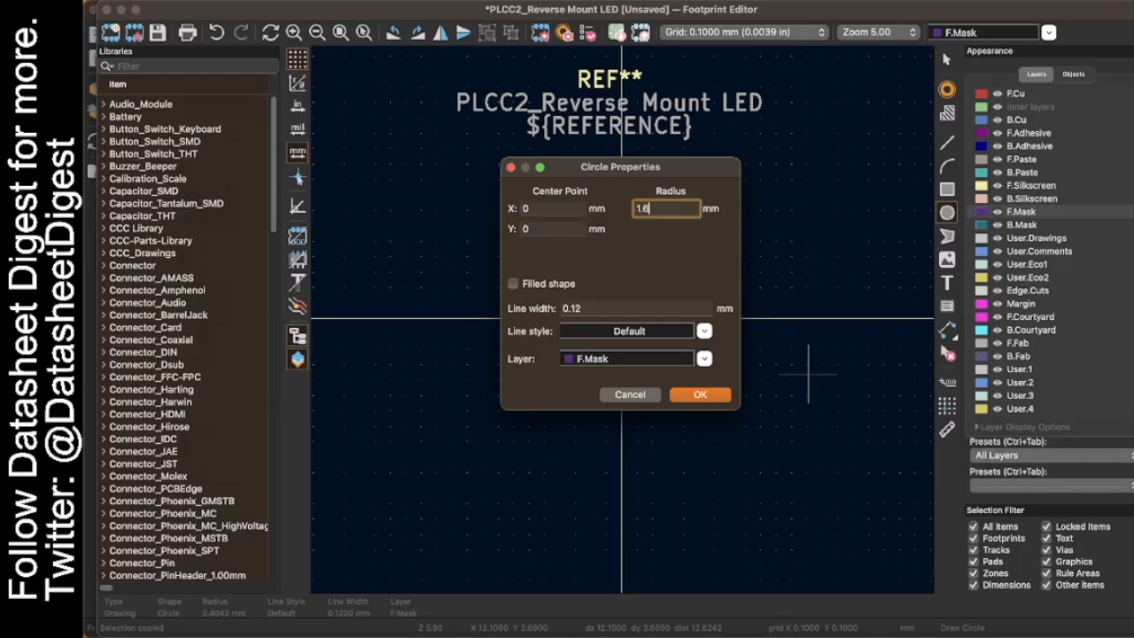
left_click(512, 284)
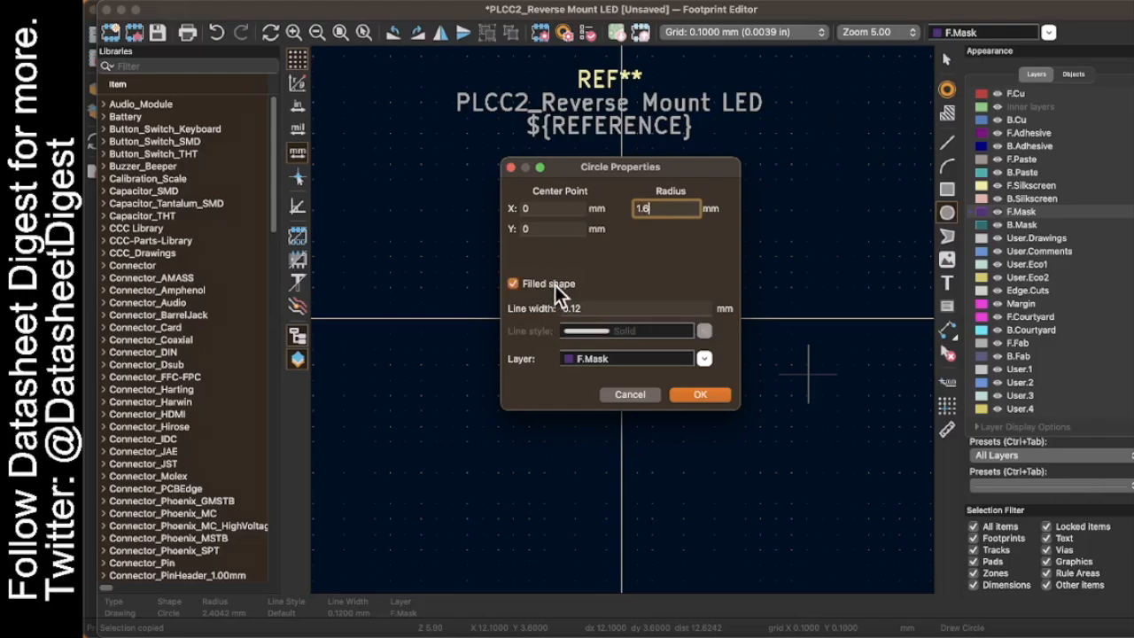
left_click(700, 394)
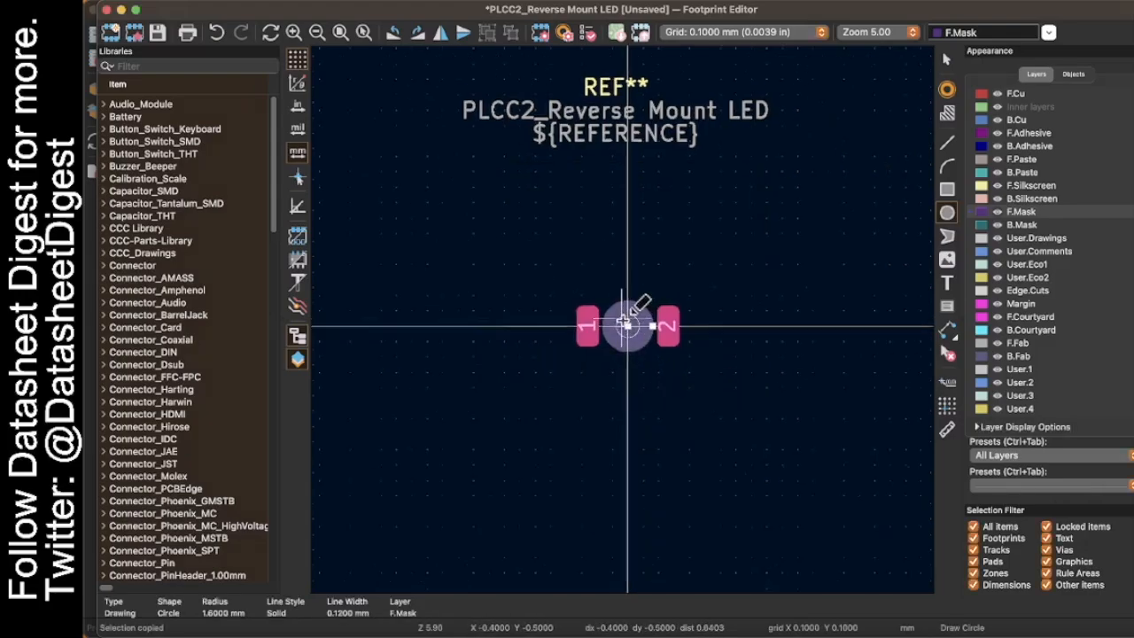
scroll("up", 3)
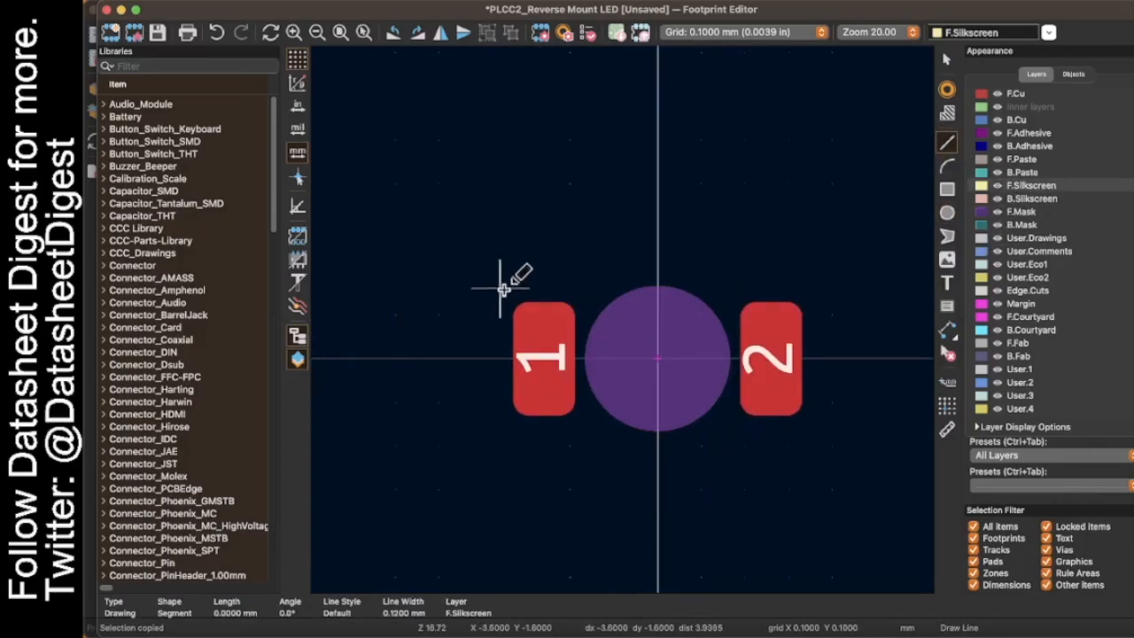
mouse_move(500, 287)
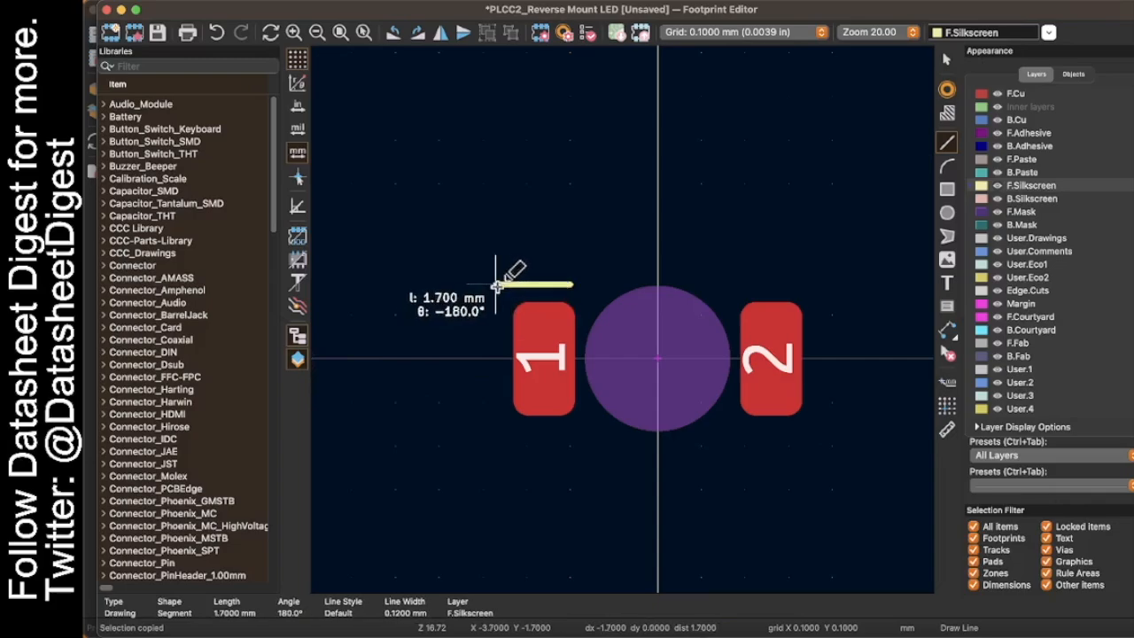
mouse_move(518, 287)
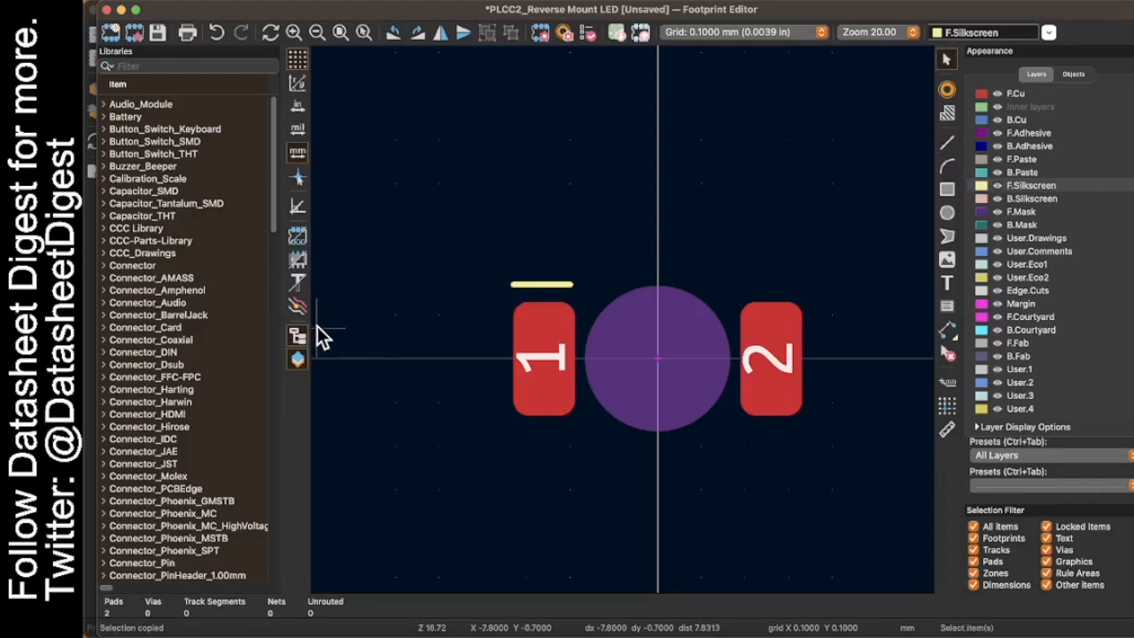
Draw a 1.7 mm F.Silkscreen polarity line just above pad 1
scroll("down", 3)
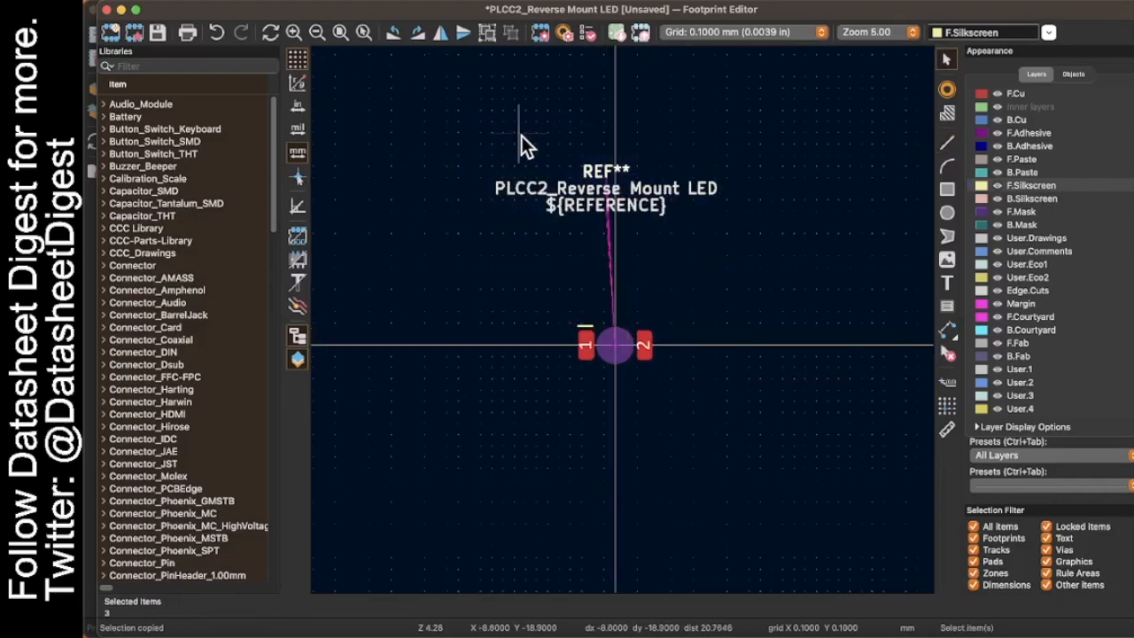
scroll("up", 3)
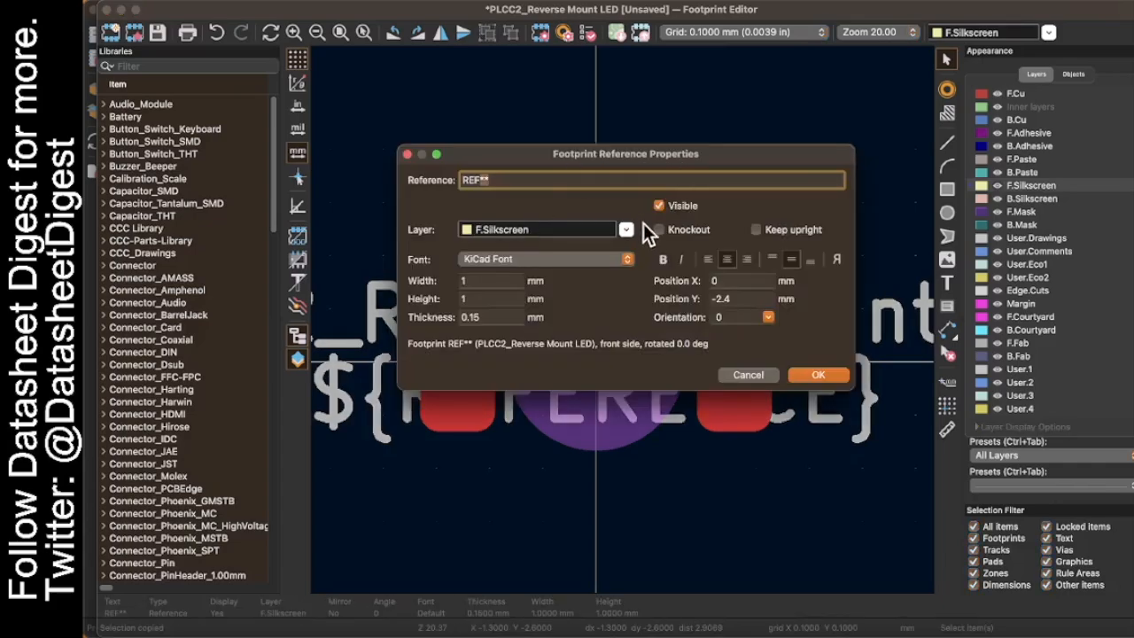
left_click(819, 373)
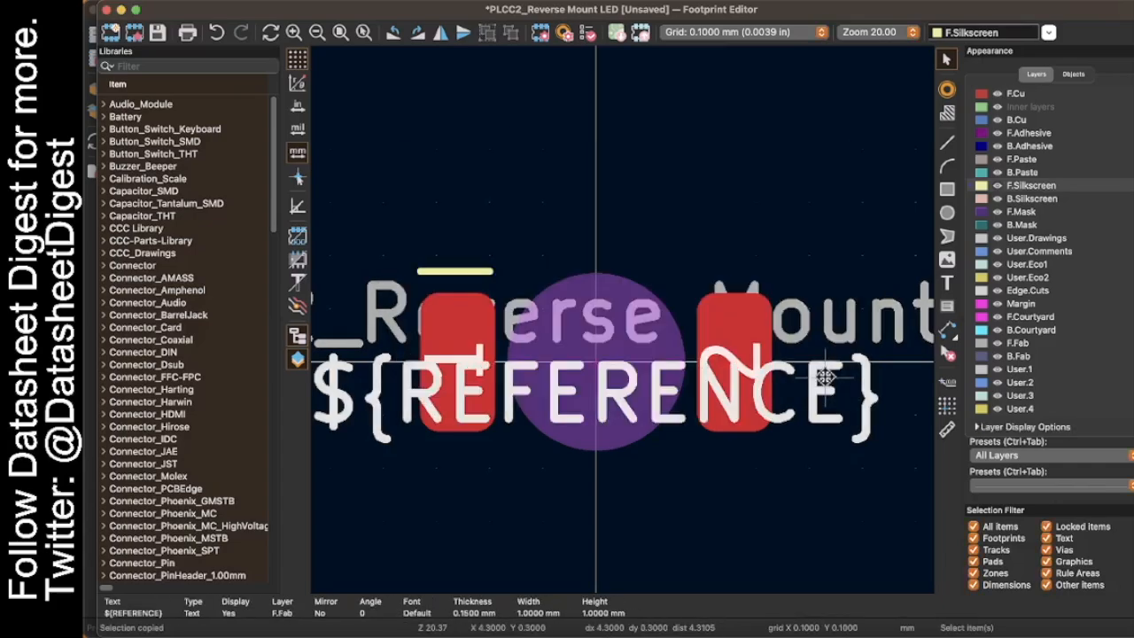
left_click(248, 6)
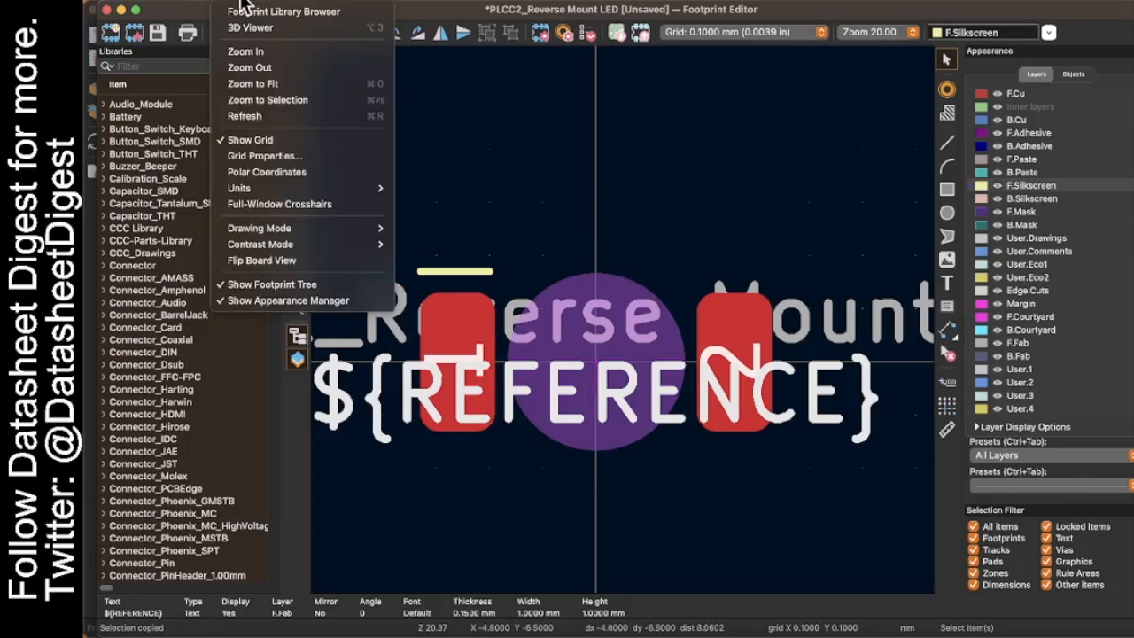
Preview the footprint in the 3D Viewer, orbiting to check pads, mask circle and polarity line
left_click(251, 29)
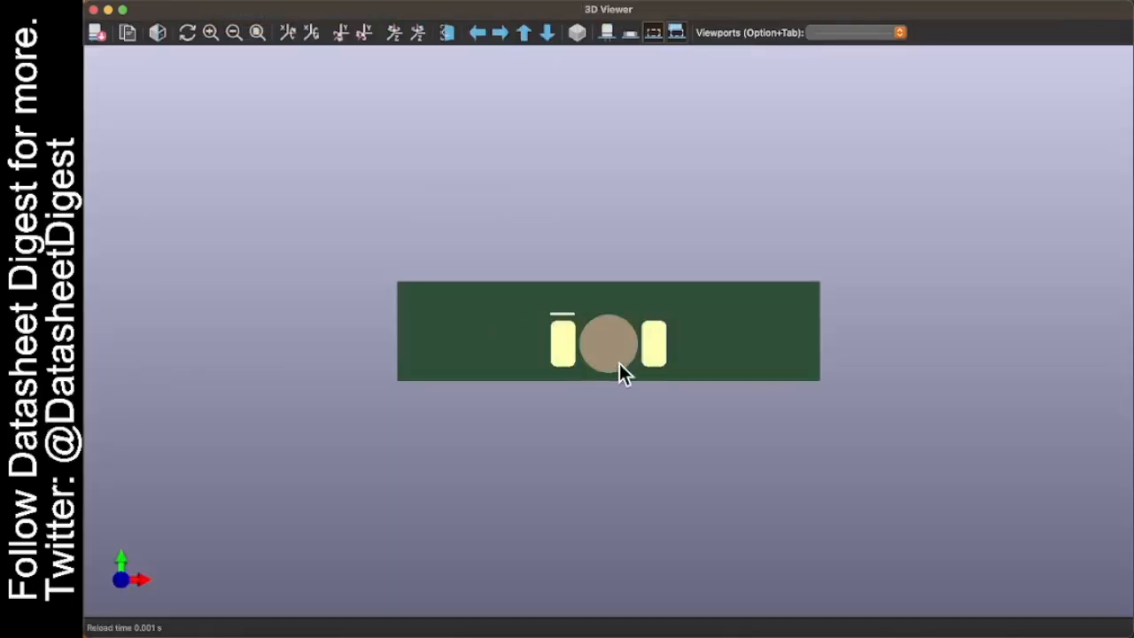
left_click_drag(620, 372, 553, 305)
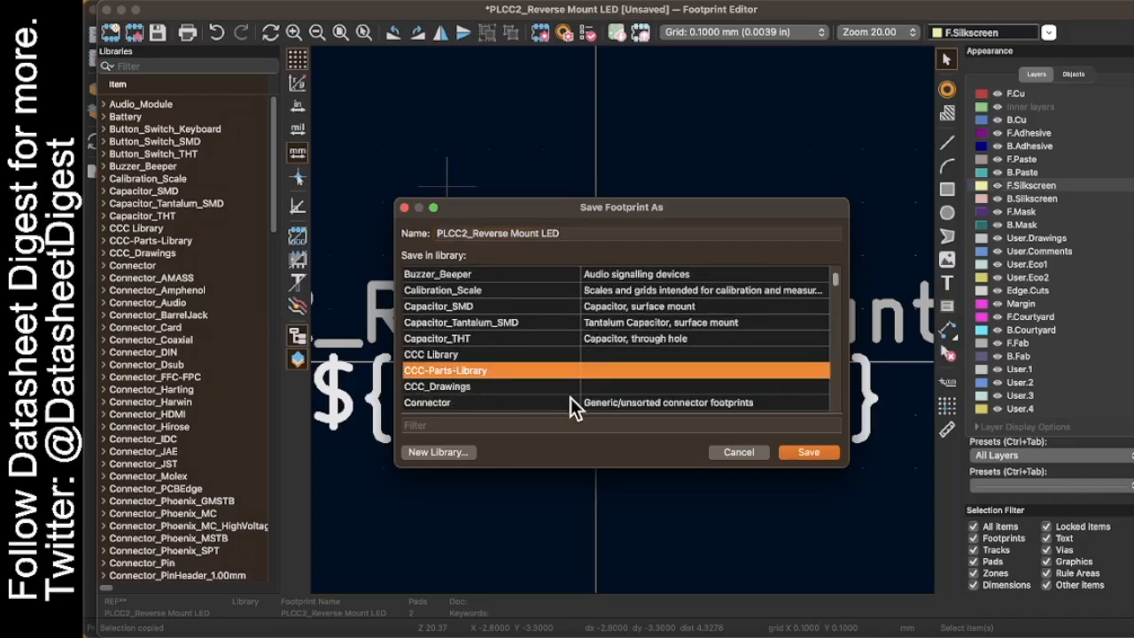
mouse_move(808, 452)
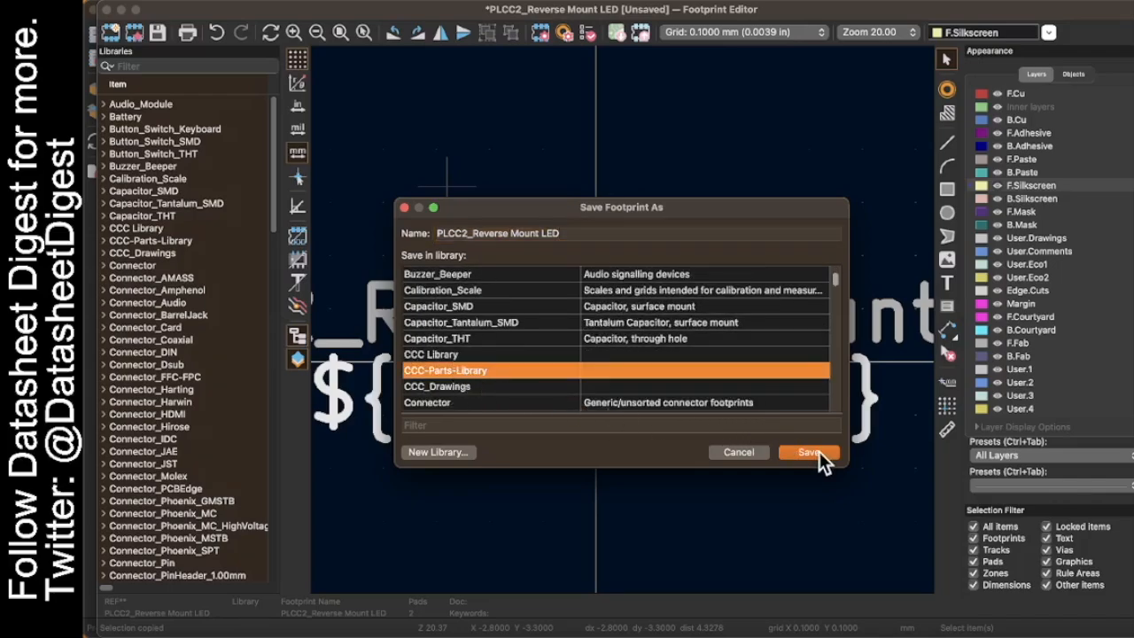
Save the footprint into the CCC-Parts-Library library
left_click(808, 452)
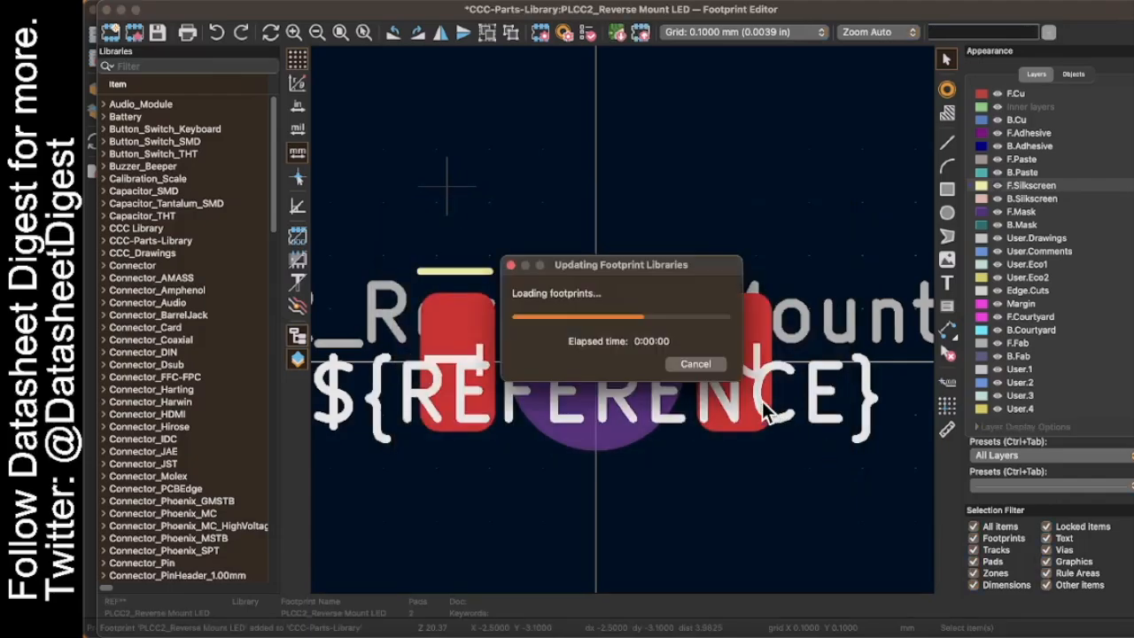